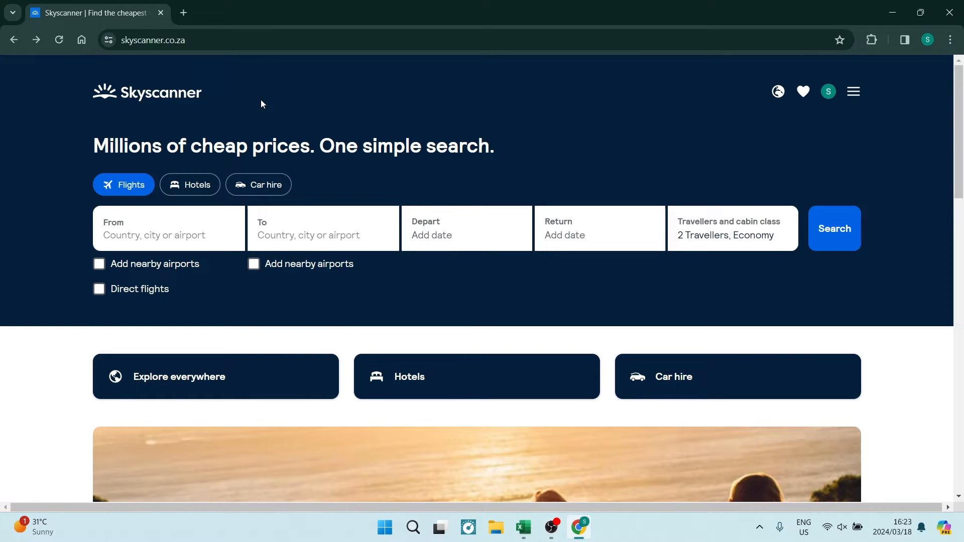
{"action": "mouse_move", "coordinate": [329, 114]}
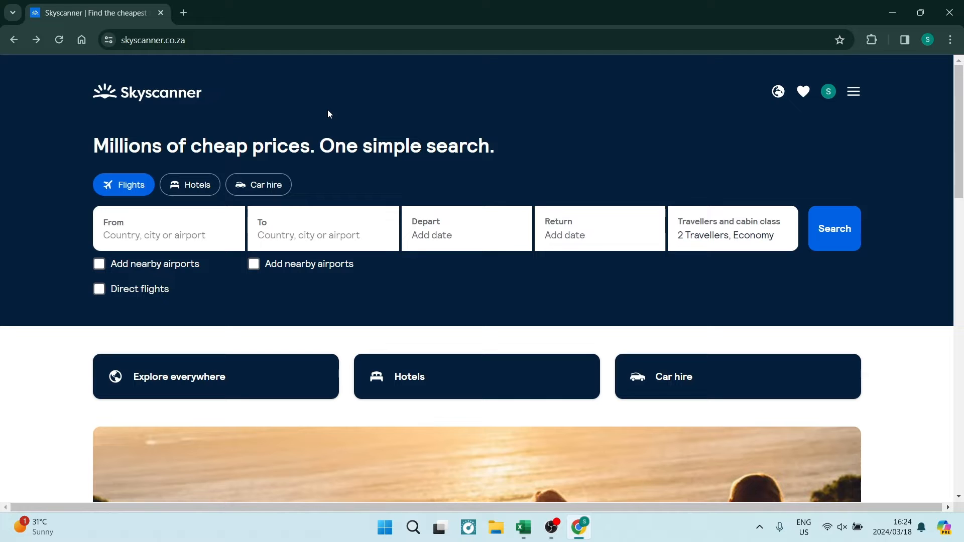
{"action": "mouse_move", "coordinate": [335, 192]}
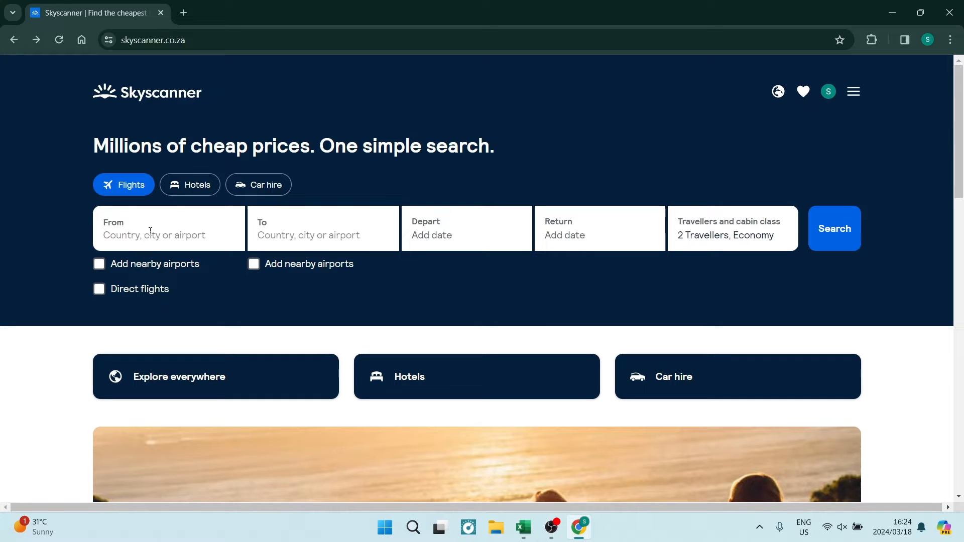
{"action": "mouse_move", "coordinate": [317, 246]}
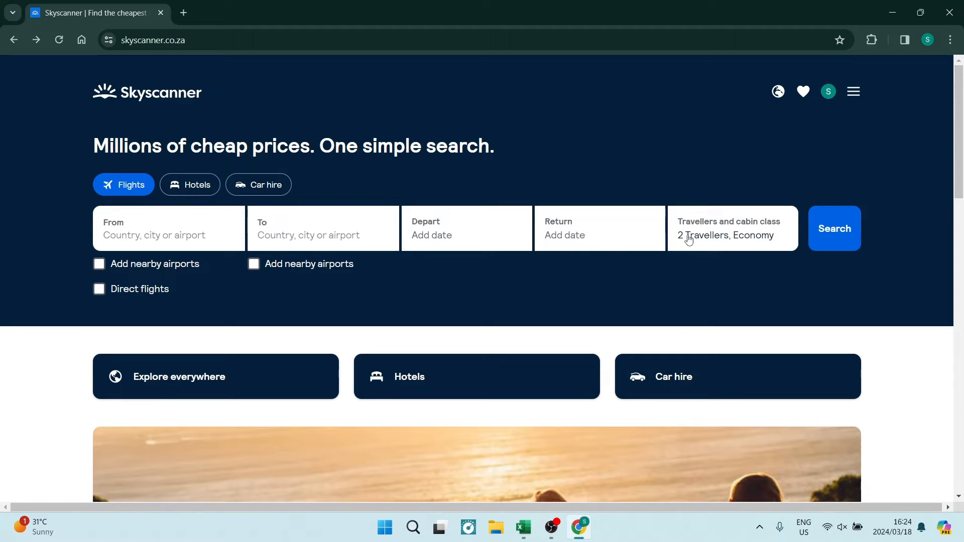
{"action": "mouse_move", "coordinate": [746, 223]}
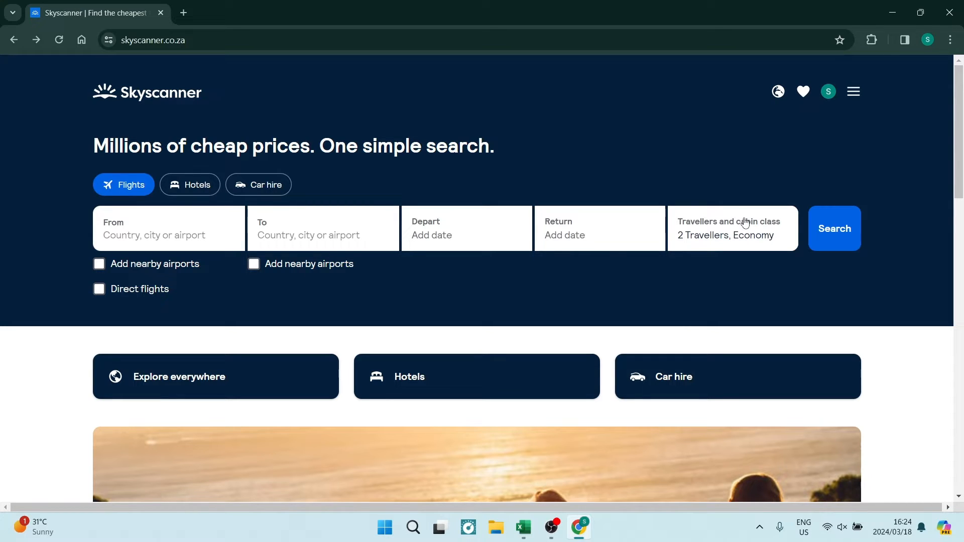
Set the flight origin to New York, NY (Any)
{"action": "left_click", "coordinate": [150, 237]}
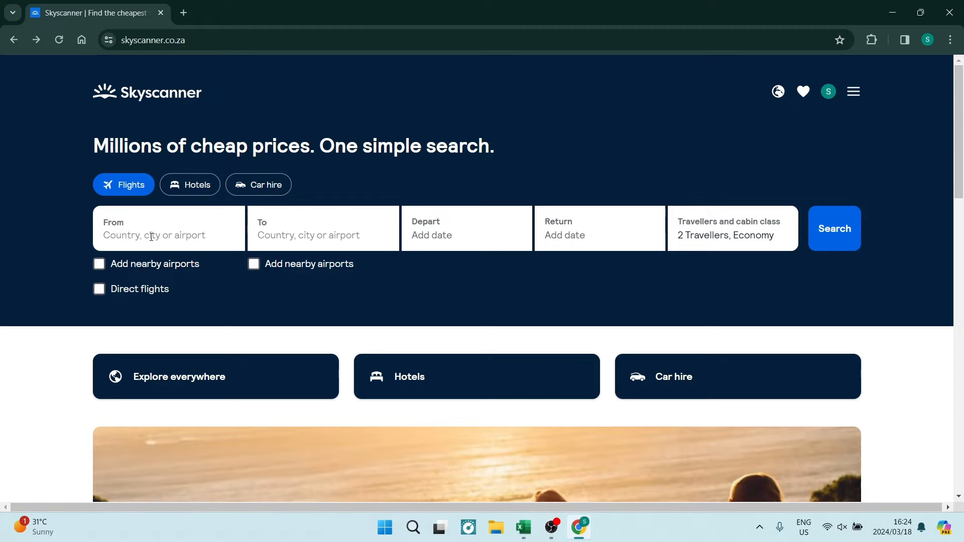
{"action": "type", "text": "new yor"}
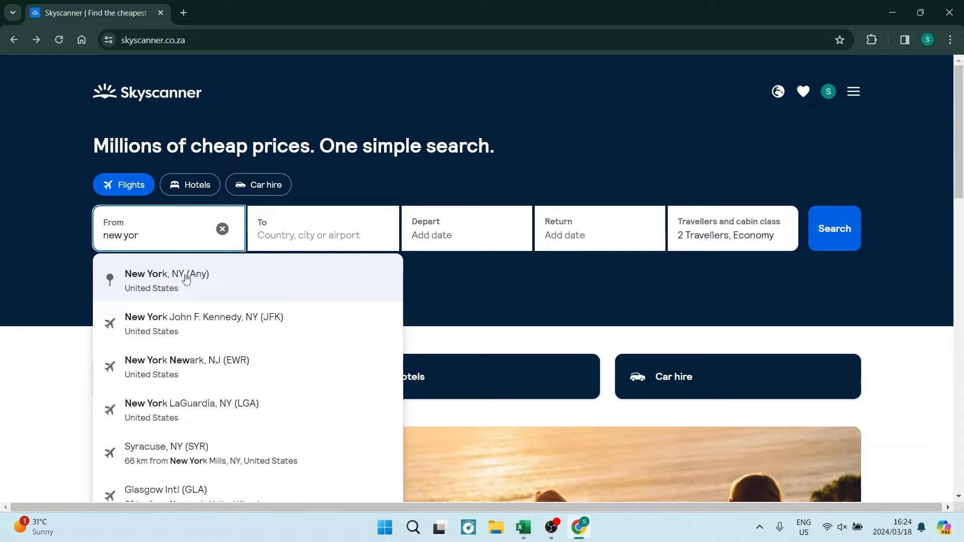
{"action": "mouse_move", "coordinate": [148, 276]}
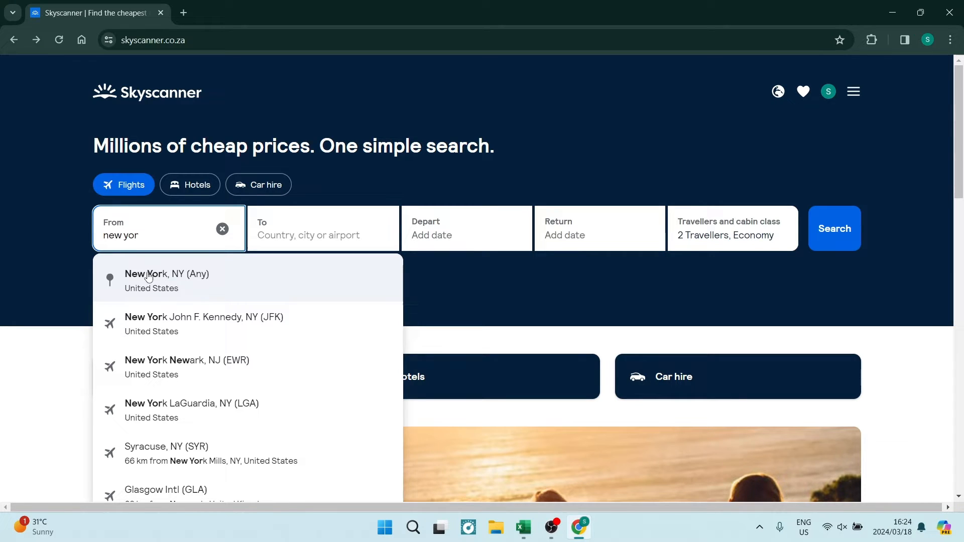
{"action": "mouse_move", "coordinate": [212, 280]}
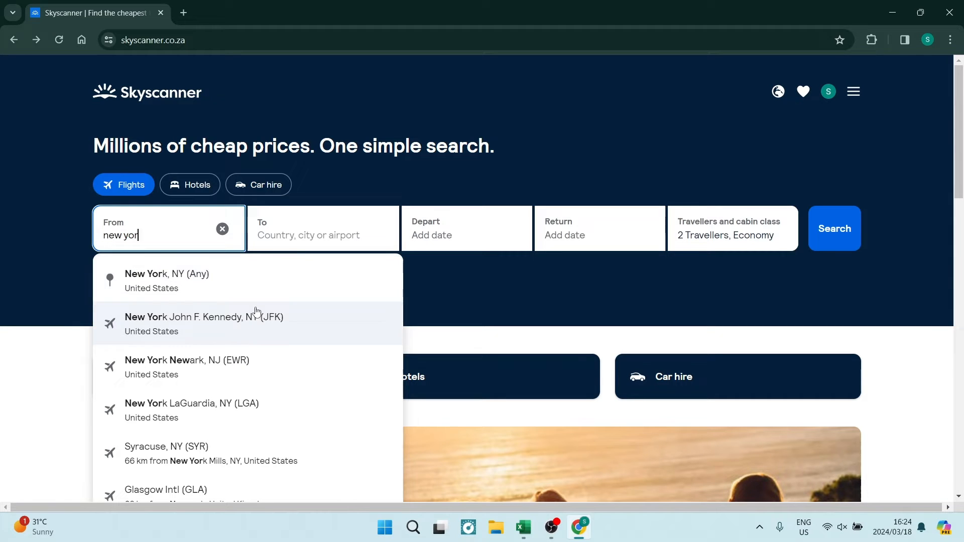
{"action": "mouse_move", "coordinate": [219, 296]}
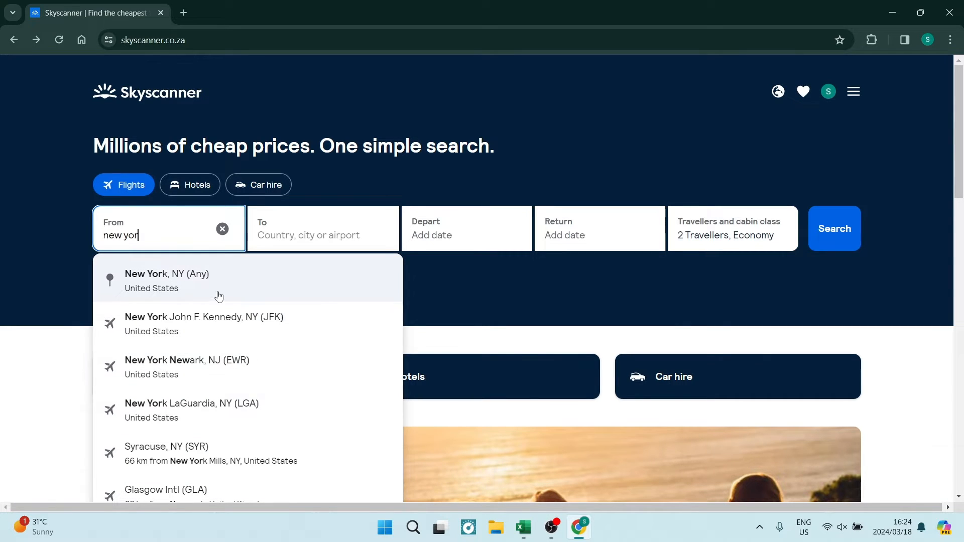
{"action": "left_click", "coordinate": [167, 281]}
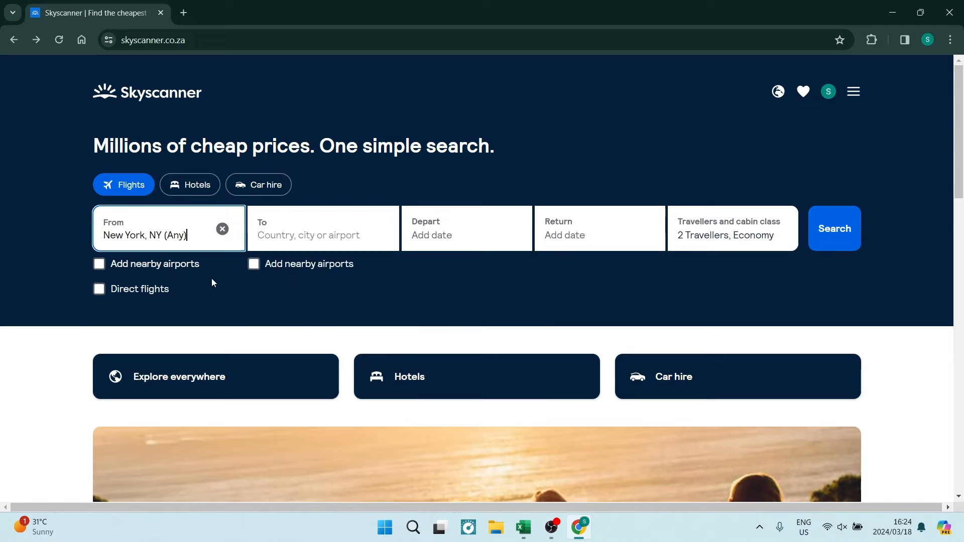
Start typing 'it' in the destination field to bring up Italy
{"action": "left_click", "coordinate": [323, 233]}
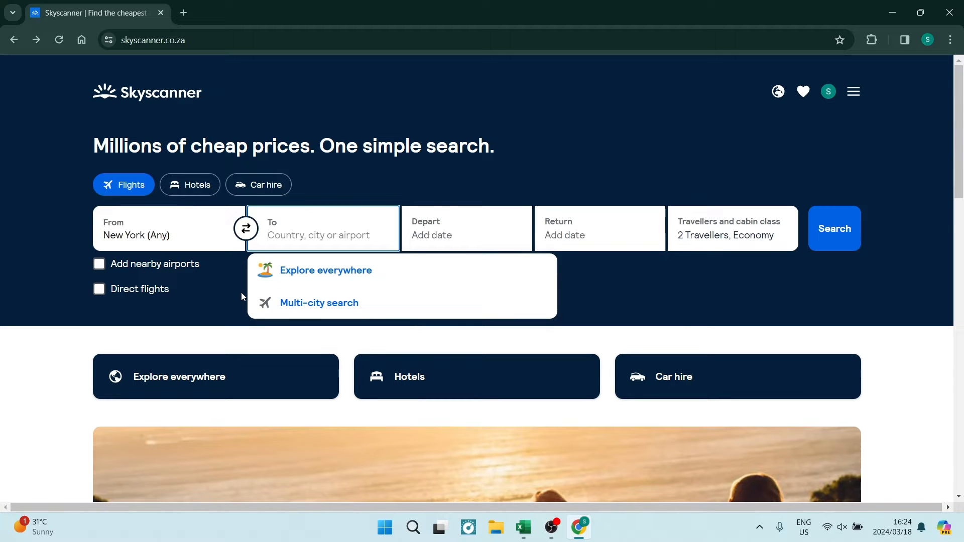
{"action": "mouse_move", "coordinate": [297, 240]}
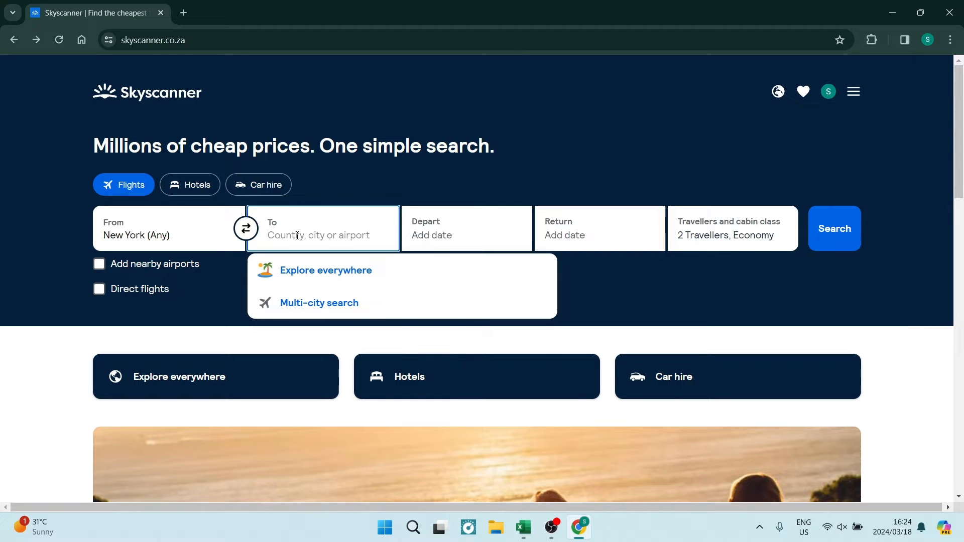
{"action": "type", "text": "itality"}
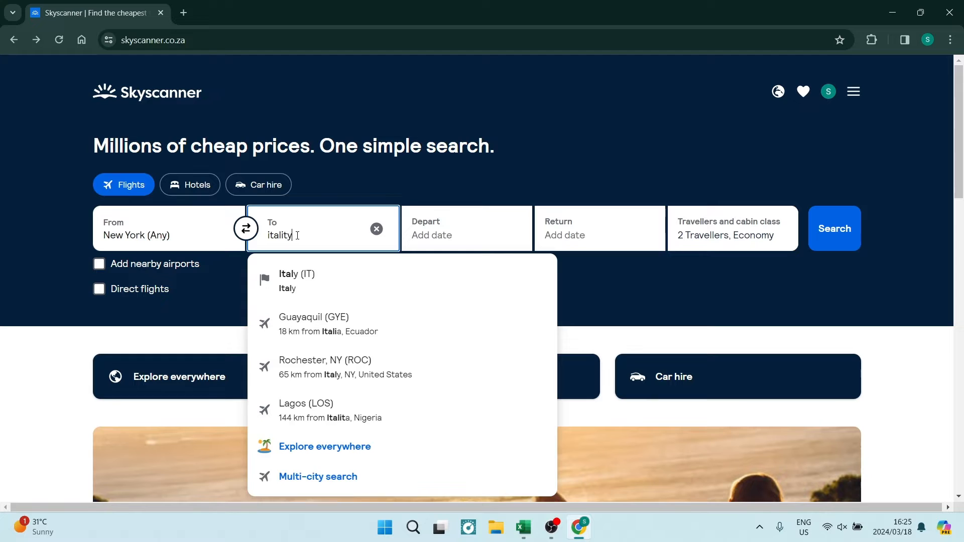
{"action": "key", "text": "Backspace"}
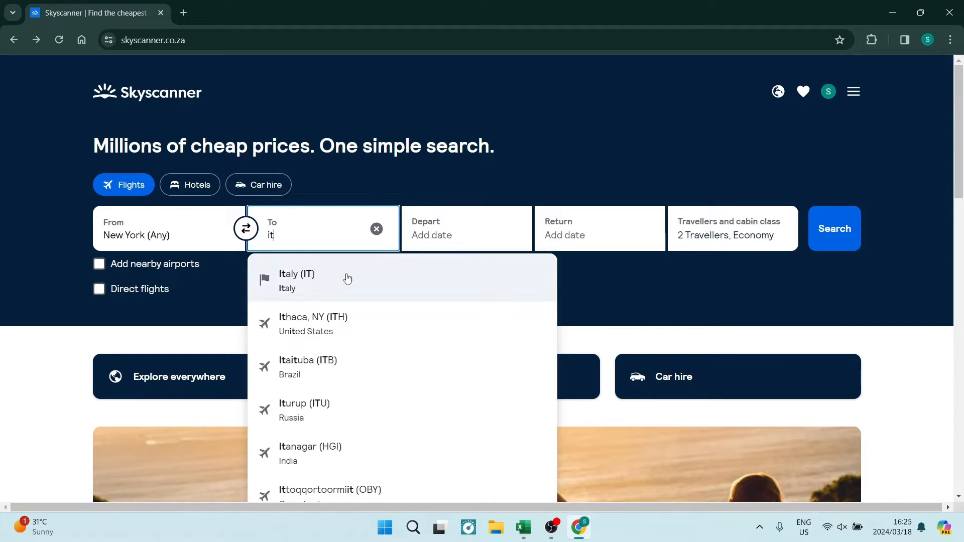
Choose Italy (IT), glance at specific dates and trip type, then return to Flexible dates
{"action": "left_click", "coordinate": [296, 279]}
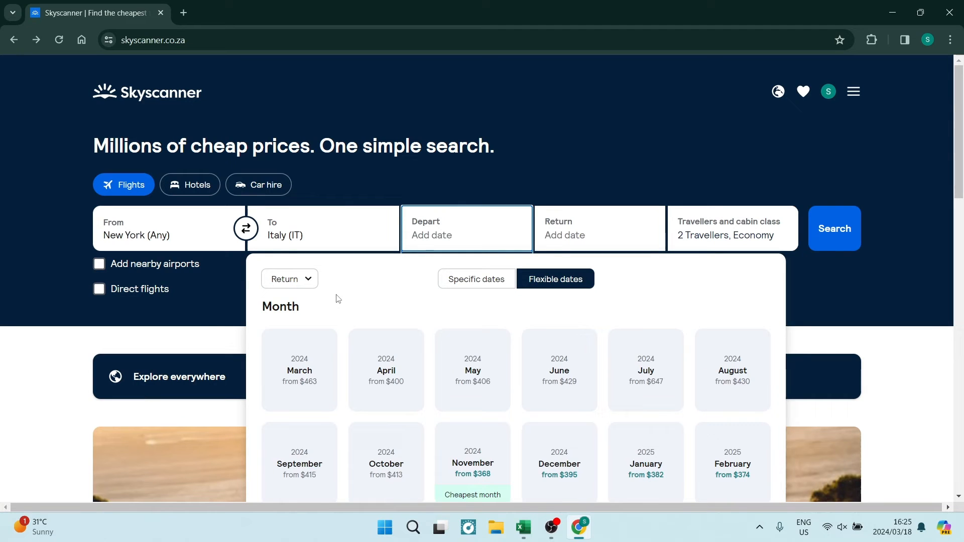
{"action": "mouse_move", "coordinate": [428, 280]}
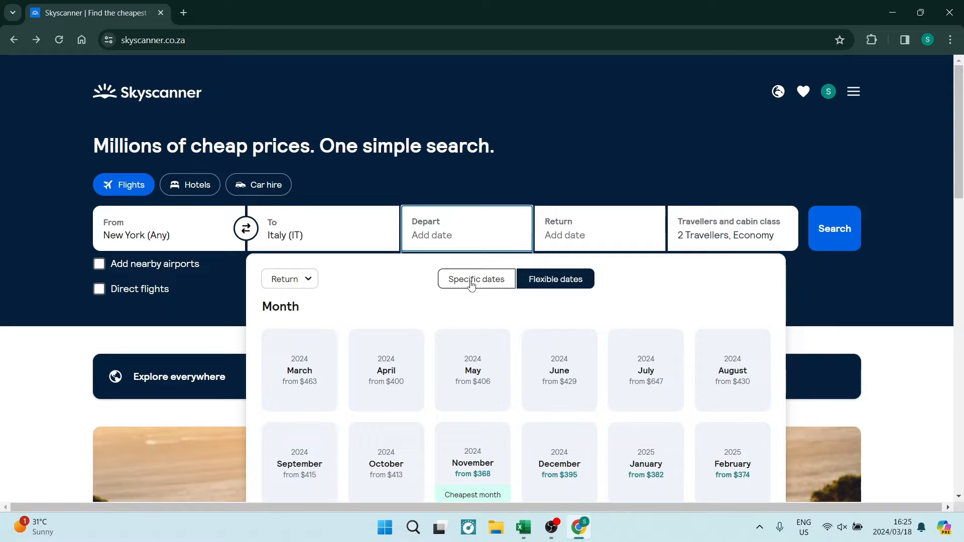
{"action": "left_click", "coordinate": [477, 279]}
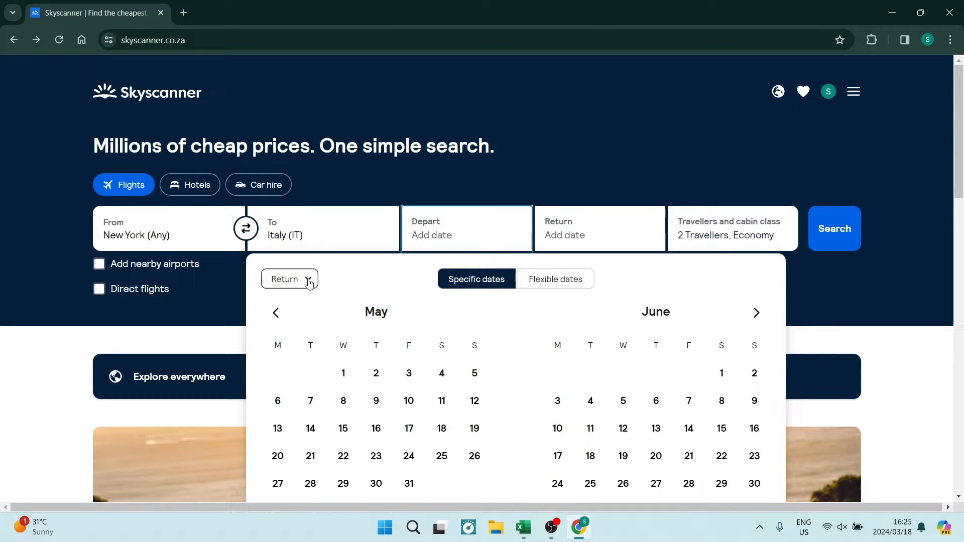
{"action": "left_click", "coordinate": [289, 278]}
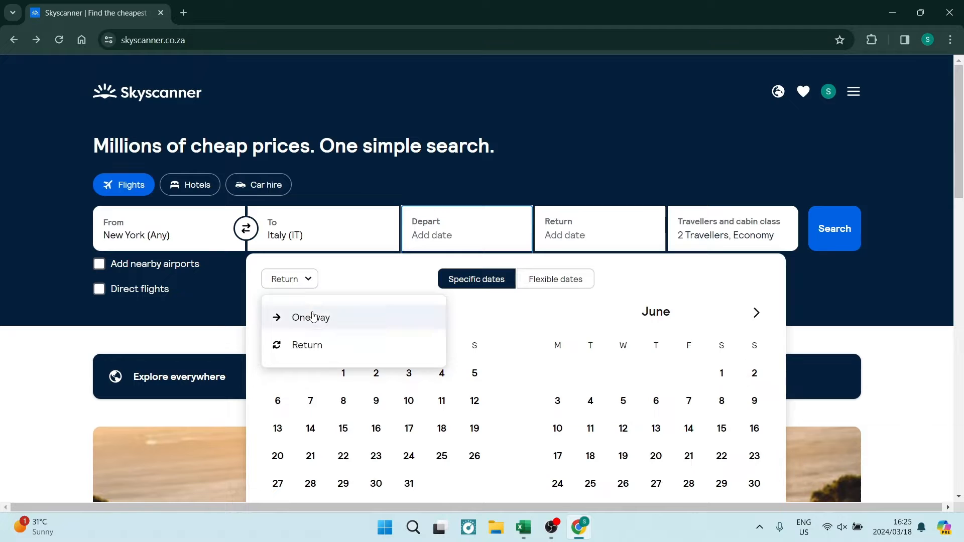
{"action": "mouse_move", "coordinate": [314, 351]}
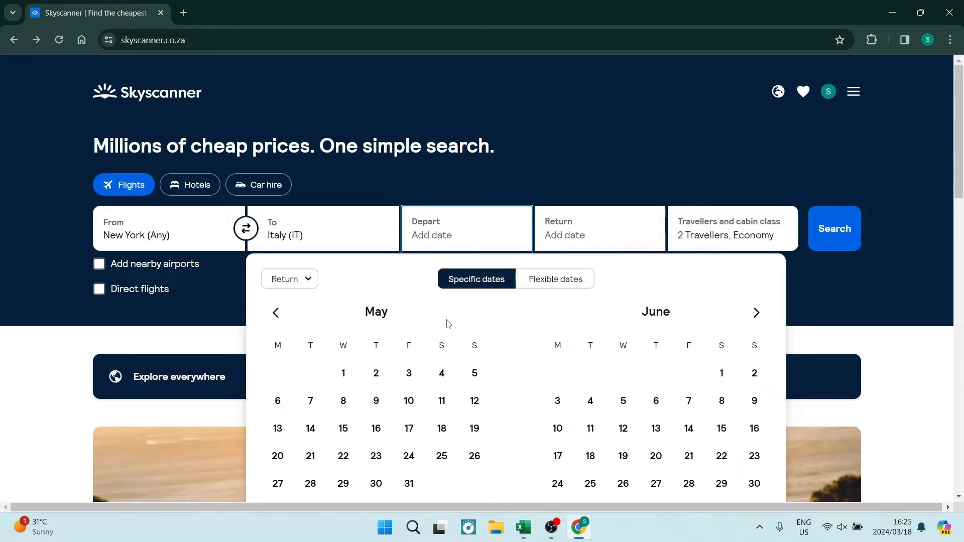
{"action": "mouse_move", "coordinate": [457, 320]}
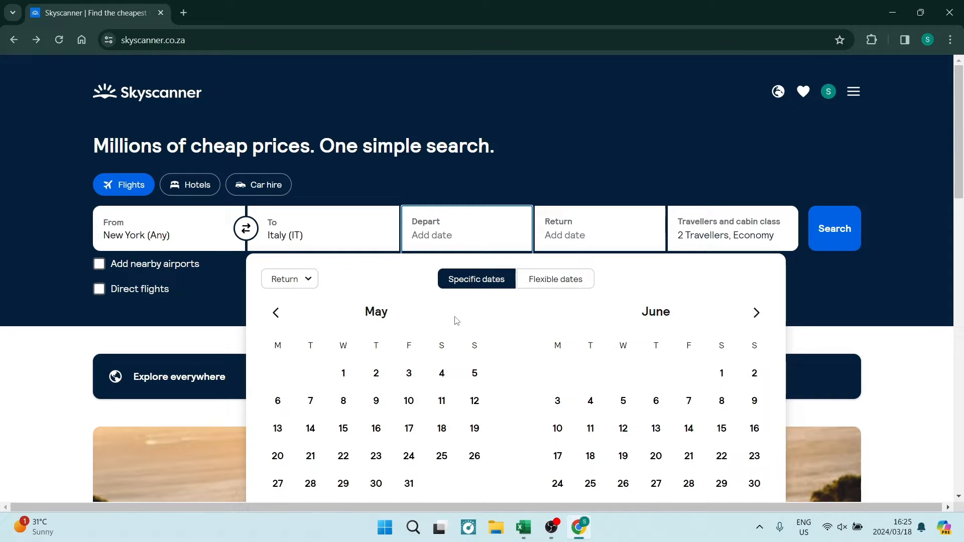
{"action": "mouse_move", "coordinate": [477, 281]}
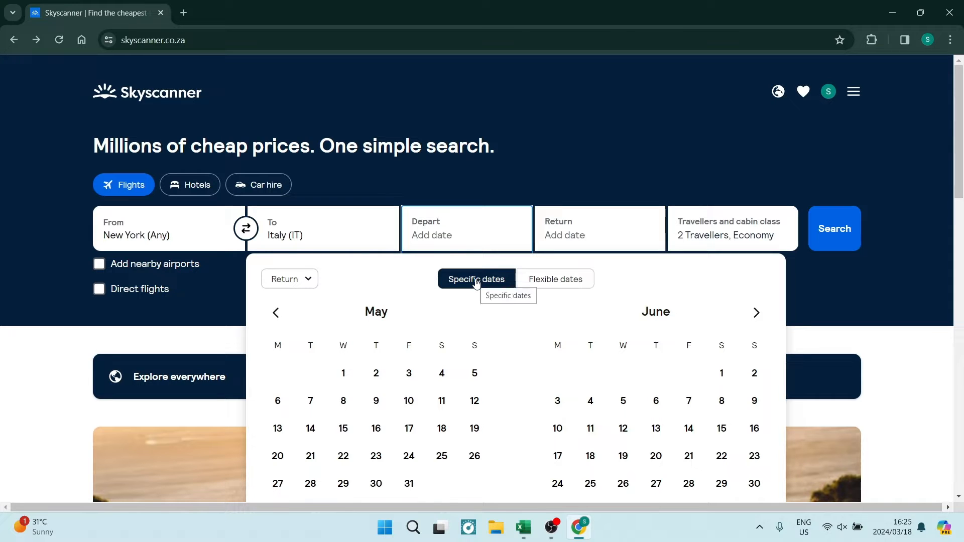
{"action": "left_click", "coordinate": [556, 279]}
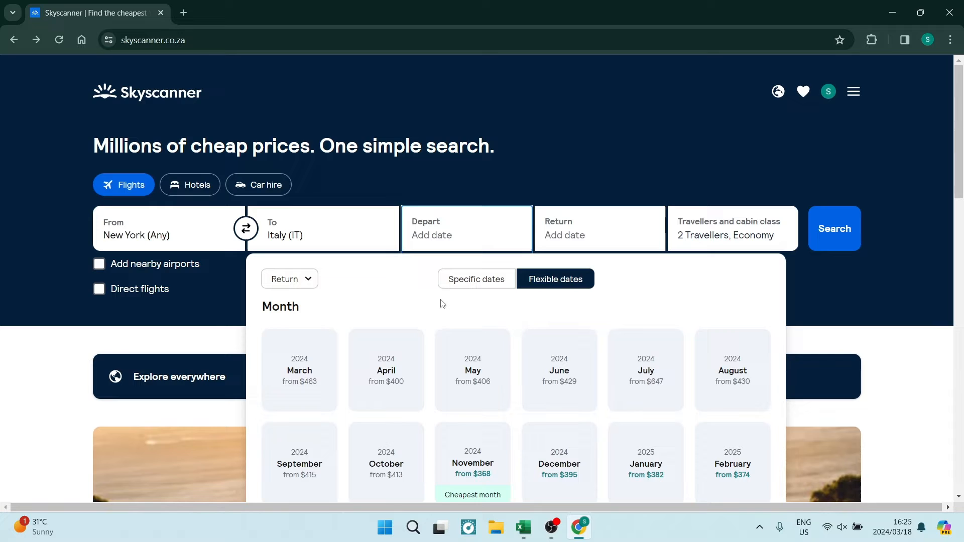
Pick November 2024, the cheapest month, as the flexible departure month
{"action": "scroll", "scroll_direction": "down", "scroll_amount": 3}
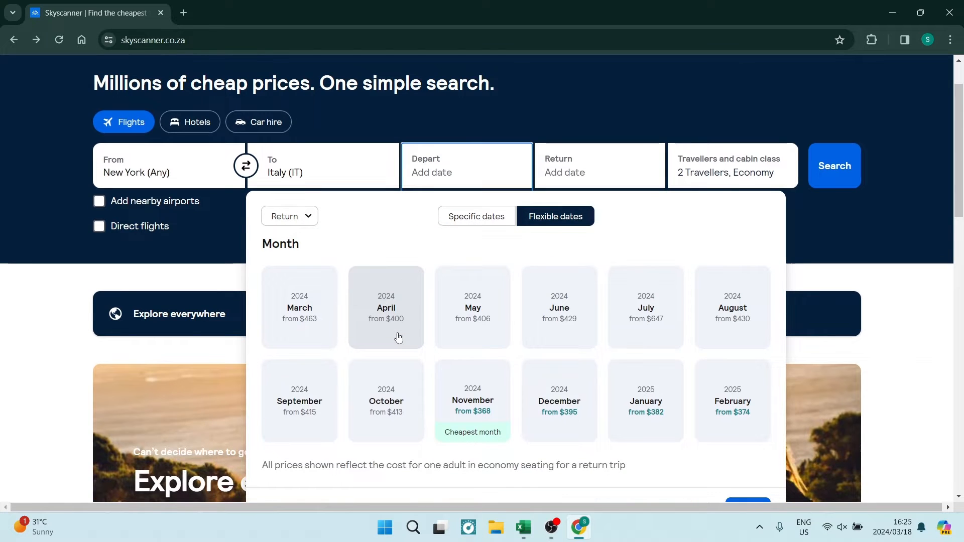
{"action": "scroll", "scroll_direction": "down", "scroll_amount": 3}
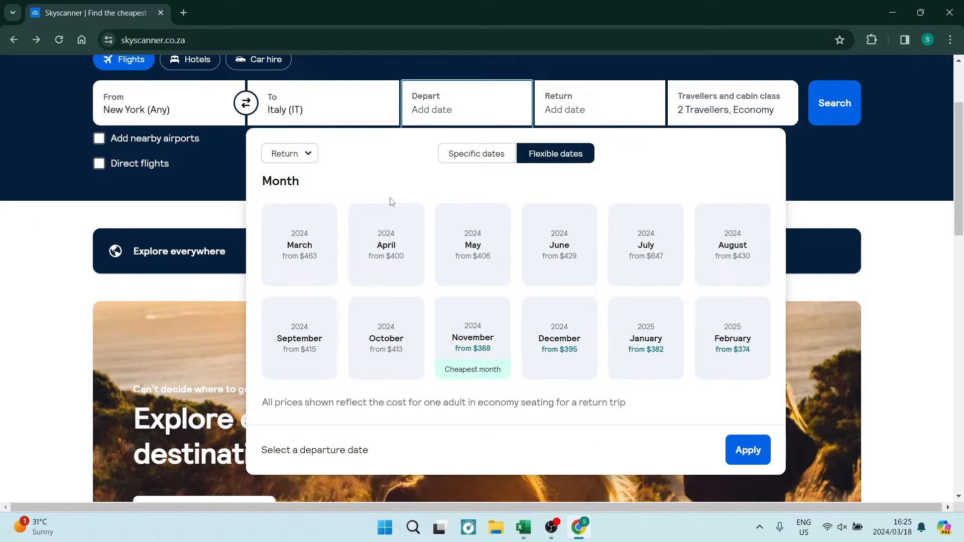
{"action": "mouse_move", "coordinate": [396, 199]}
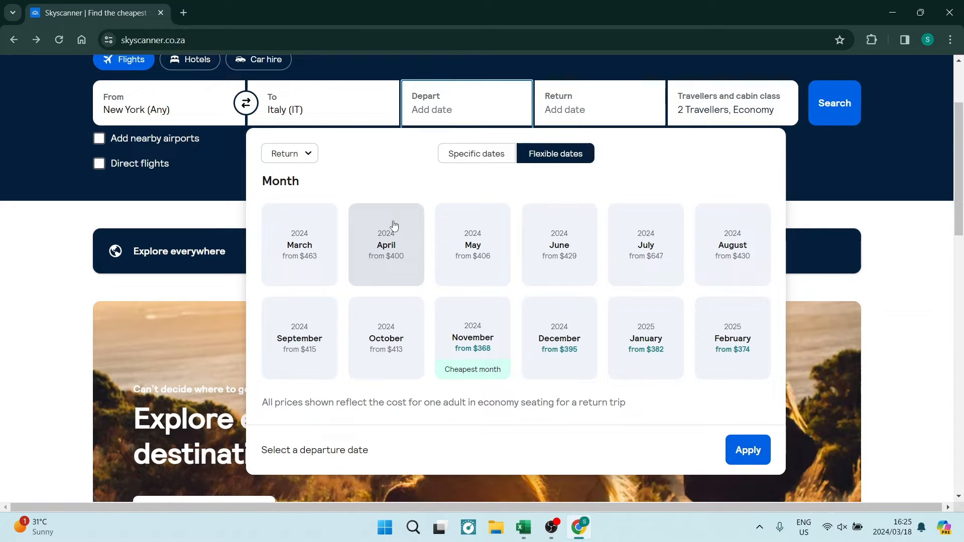
{"action": "mouse_move", "coordinate": [433, 285]}
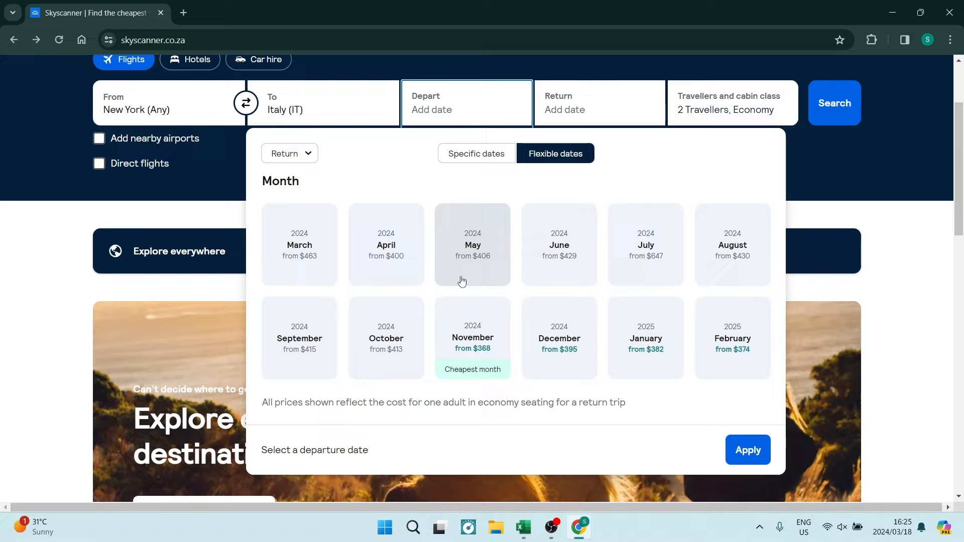
{"action": "left_click", "coordinate": [472, 339]}
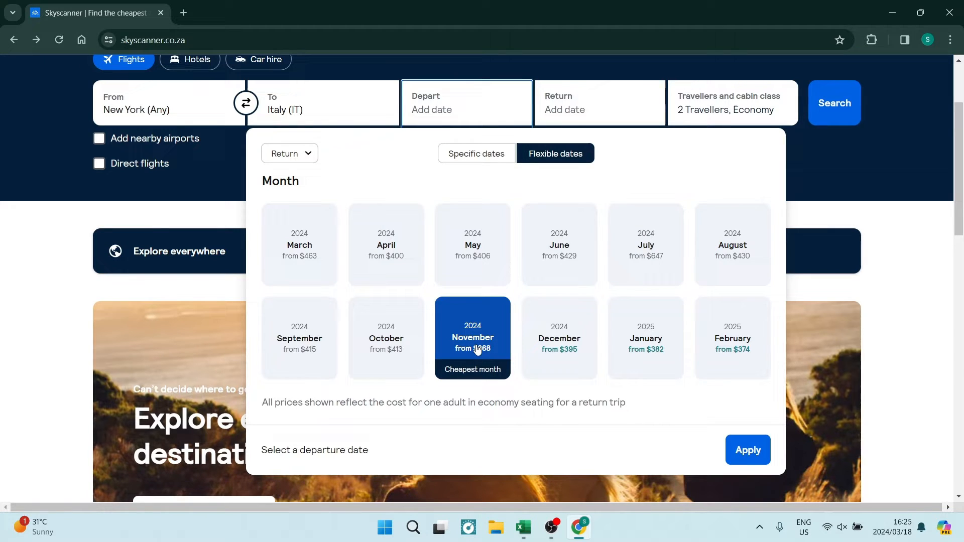
{"action": "left_click", "coordinate": [473, 338]}
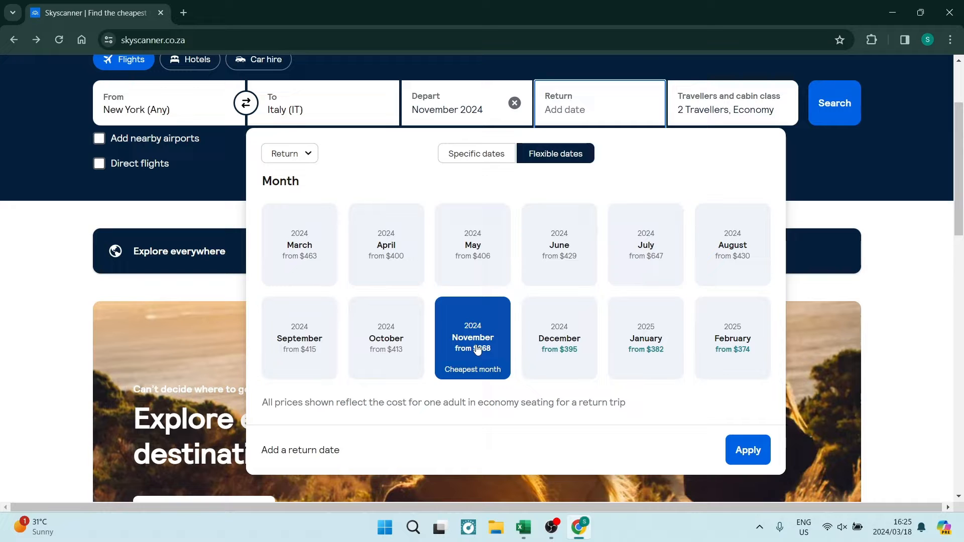
{"action": "mouse_move", "coordinate": [441, 246]}
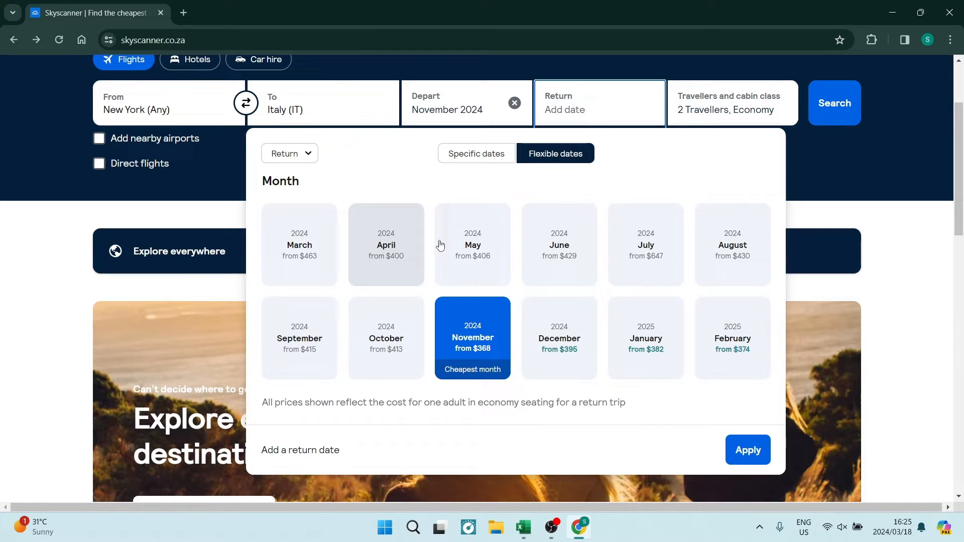
{"action": "mouse_move", "coordinate": [637, 365]}
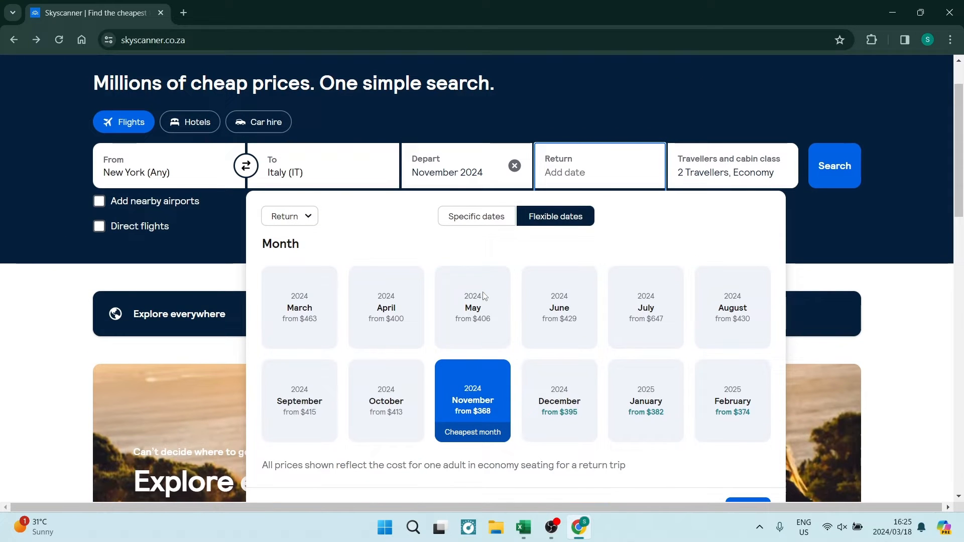
{"action": "mouse_move", "coordinate": [581, 292]}
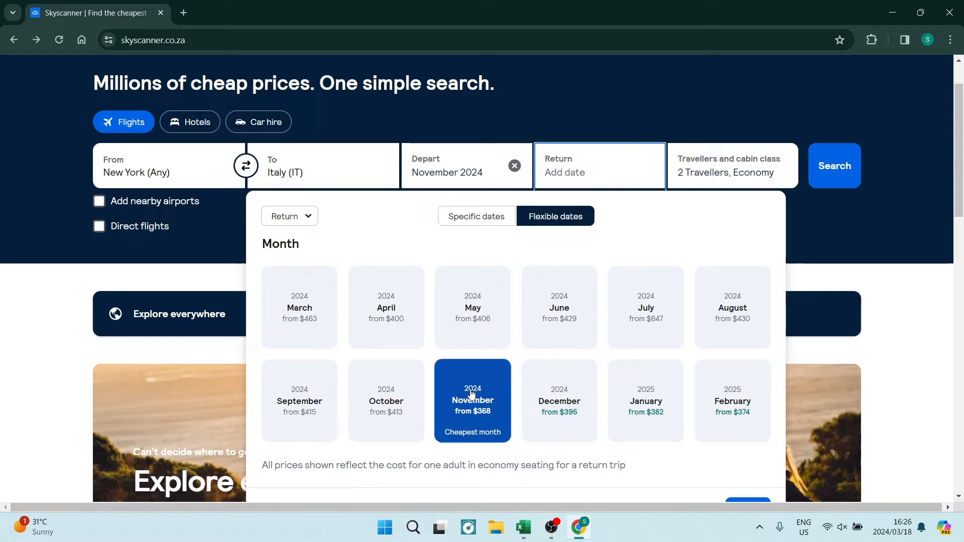
Set a November return, then try specific dates 3 May to 4 June
{"action": "left_click", "coordinate": [473, 400]}
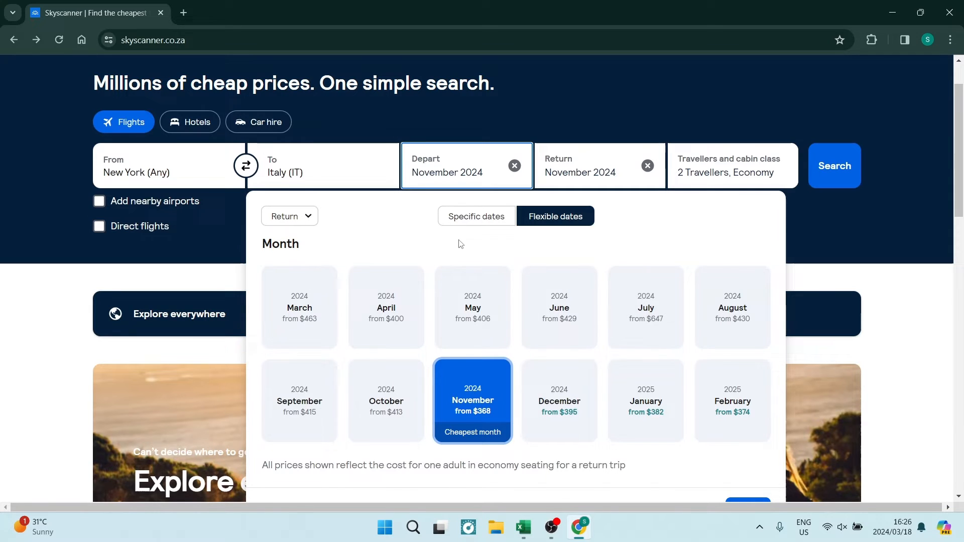
{"action": "left_click", "coordinate": [476, 216]}
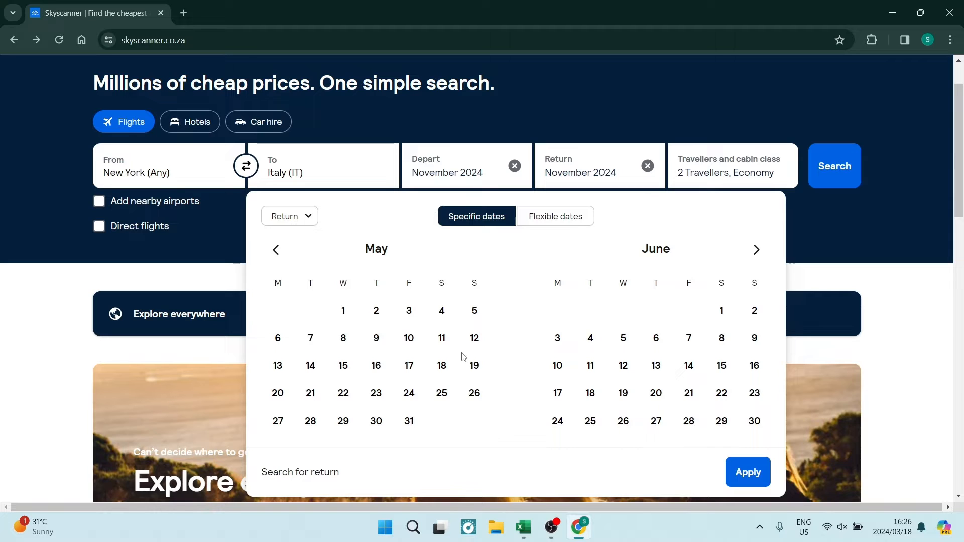
{"action": "mouse_move", "coordinate": [478, 313]}
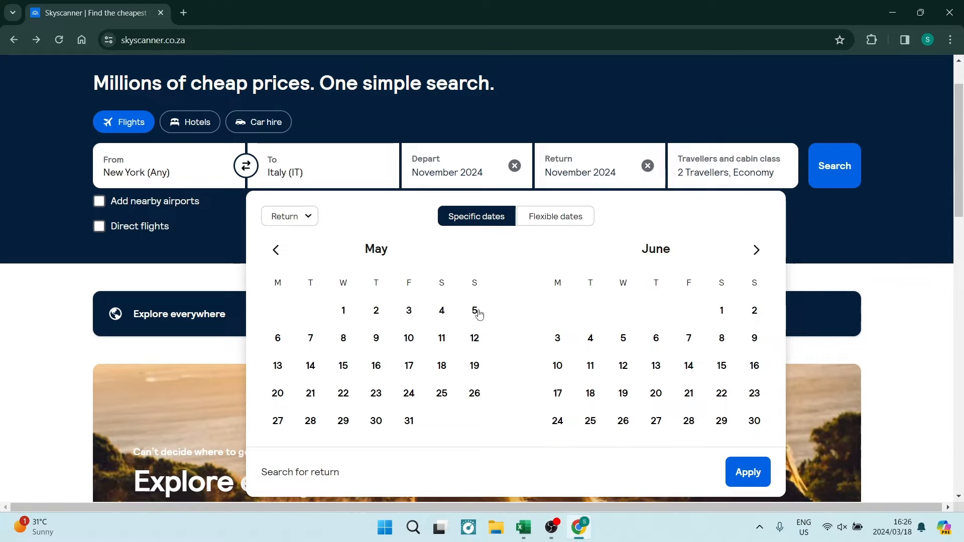
{"action": "left_click", "coordinate": [409, 311]}
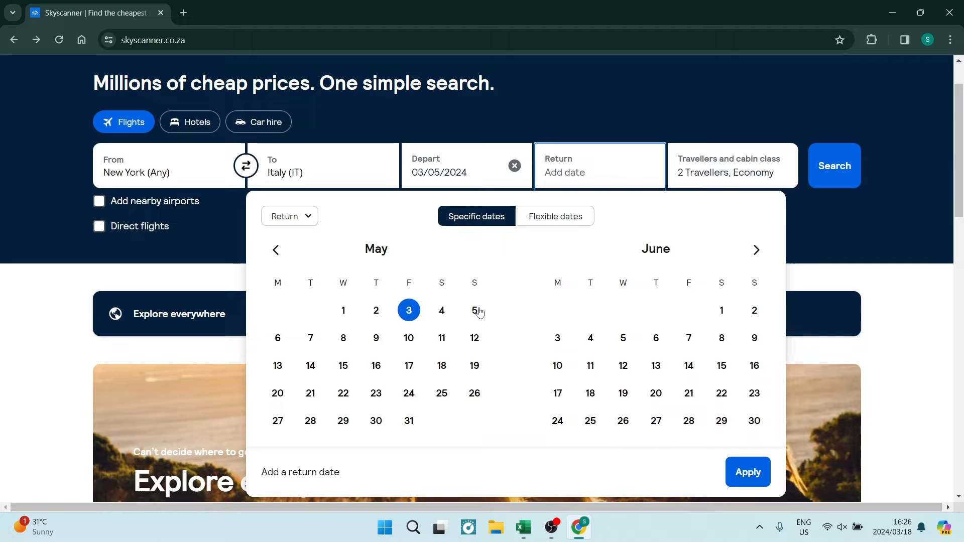
{"action": "left_click", "coordinate": [590, 339]}
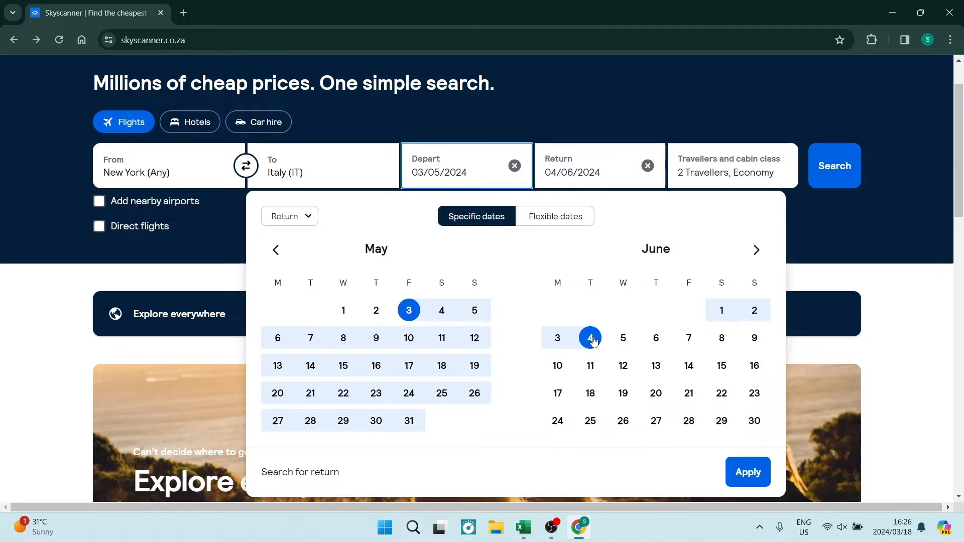
{"action": "mouse_move", "coordinate": [497, 183]}
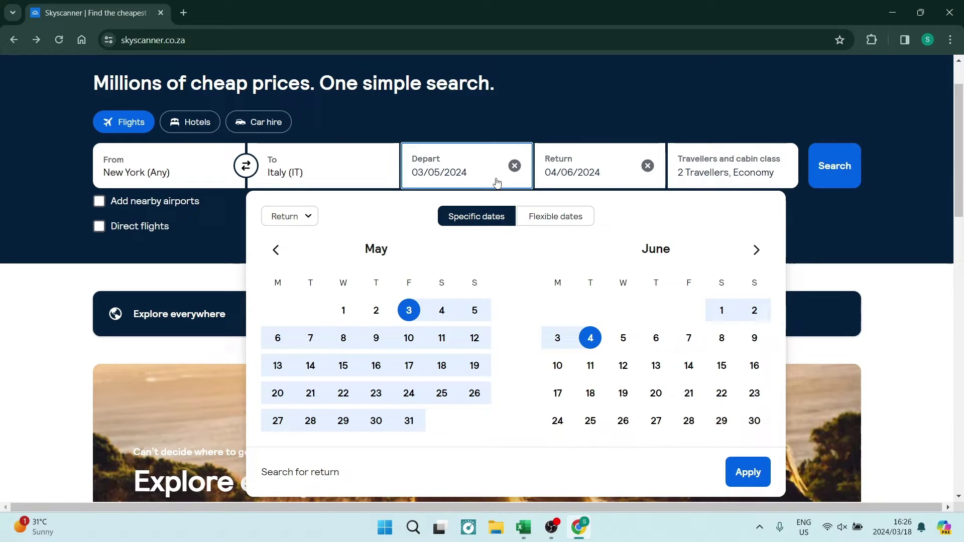
Back in Flexible dates, set November 2024 for both legs and confirm two adults
{"action": "left_click", "coordinate": [556, 216]}
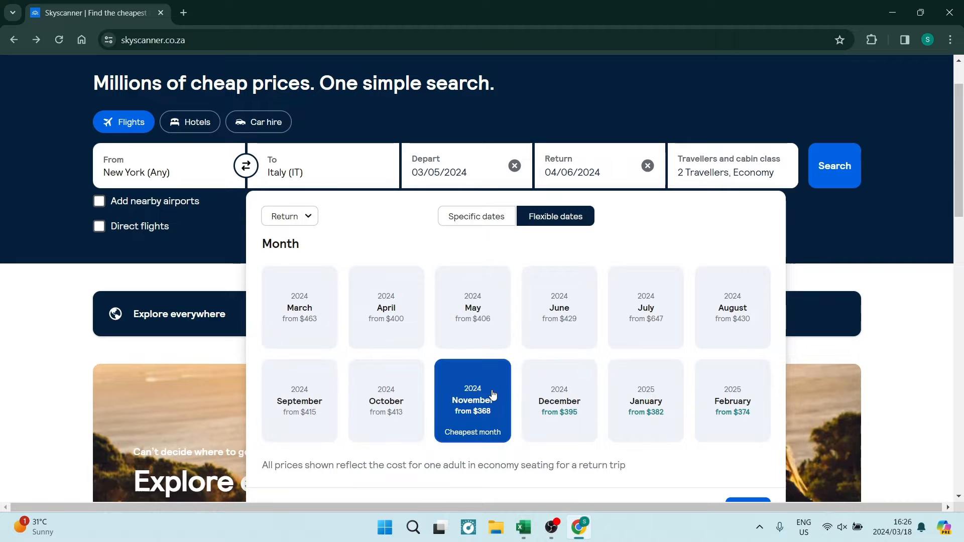
{"action": "left_click", "coordinate": [473, 401]}
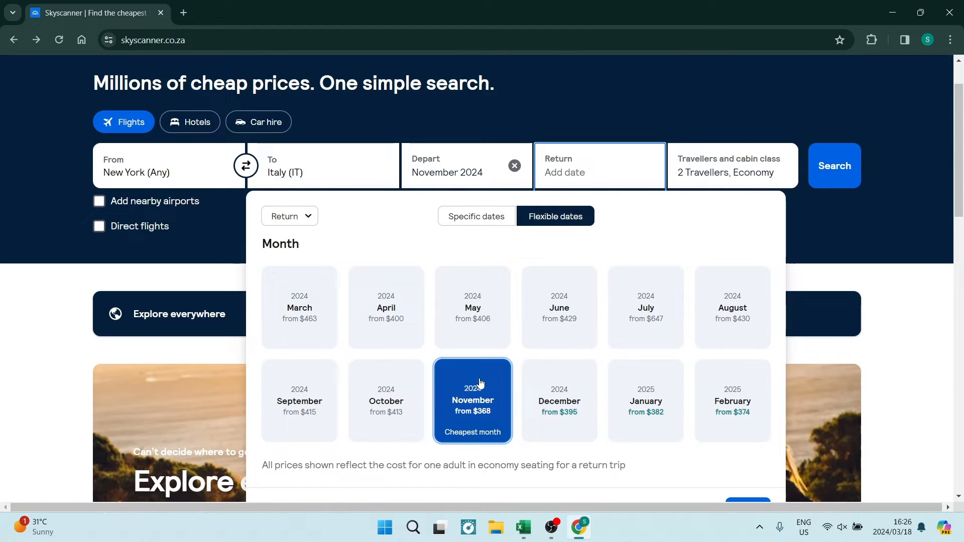
{"action": "left_click", "coordinate": [733, 166]}
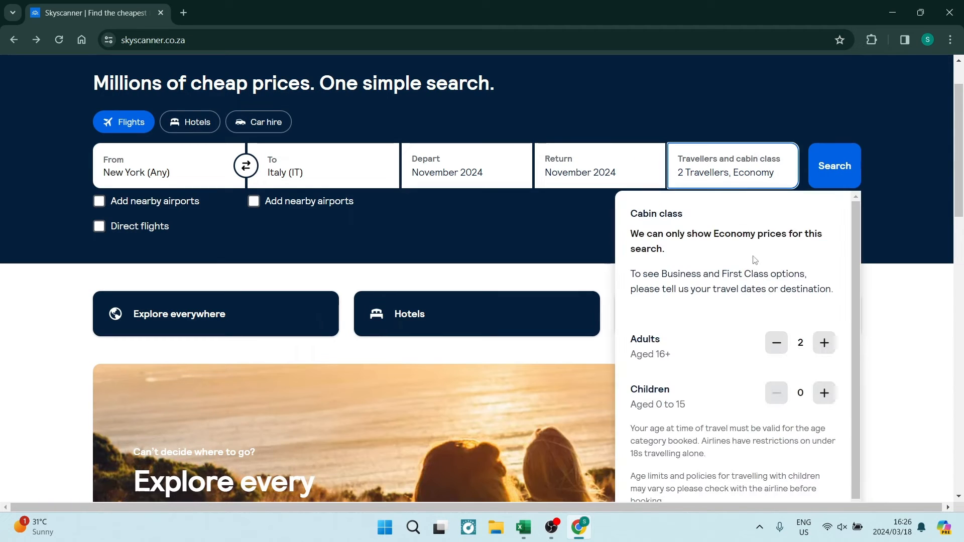
{"action": "mouse_move", "coordinate": [744, 357]}
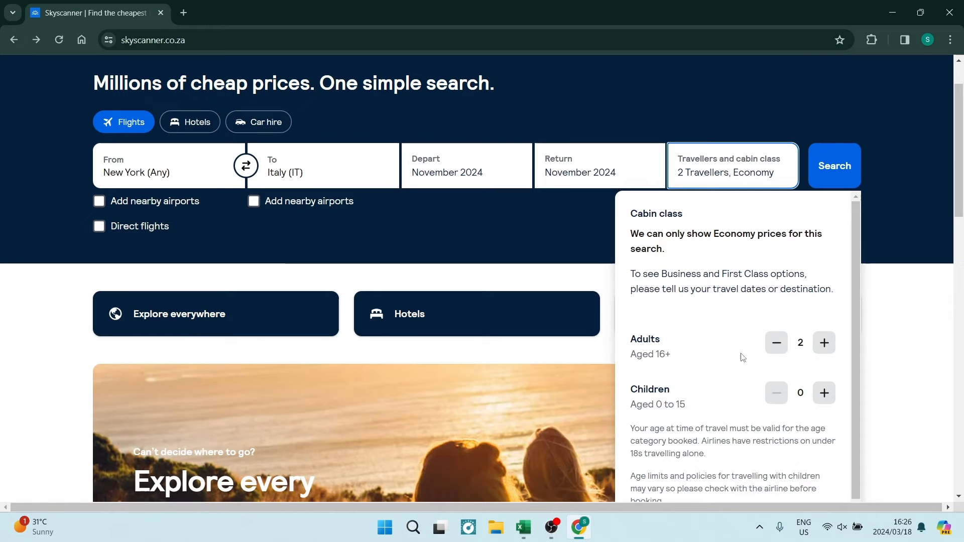
{"action": "scroll", "scroll_direction": "down", "scroll_amount": 3}
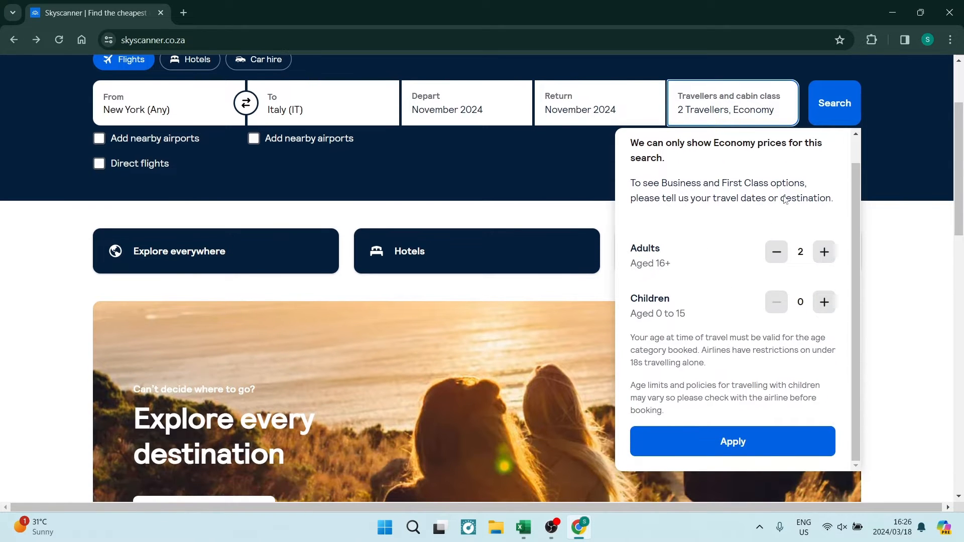
{"action": "left_click", "coordinate": [834, 103]}
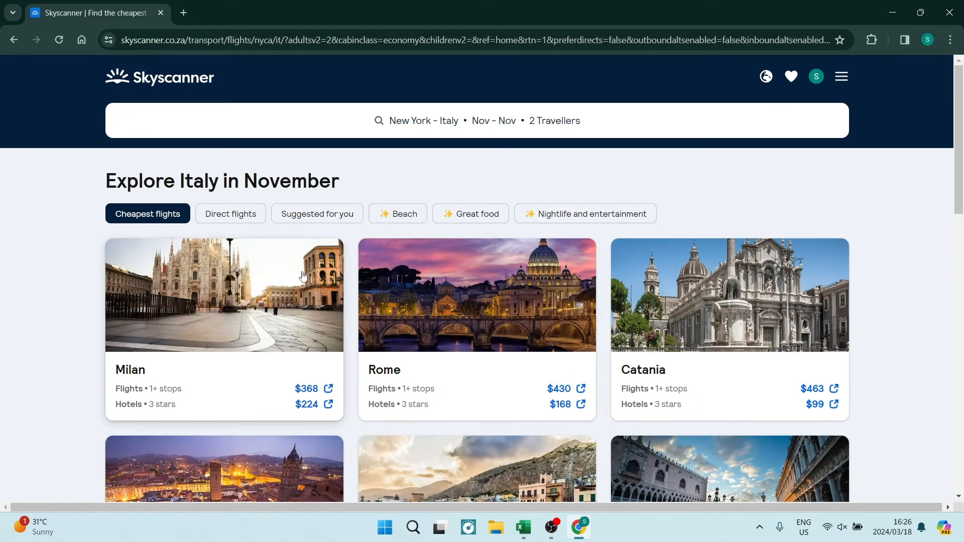
{"action": "mouse_move", "coordinate": [280, 317]}
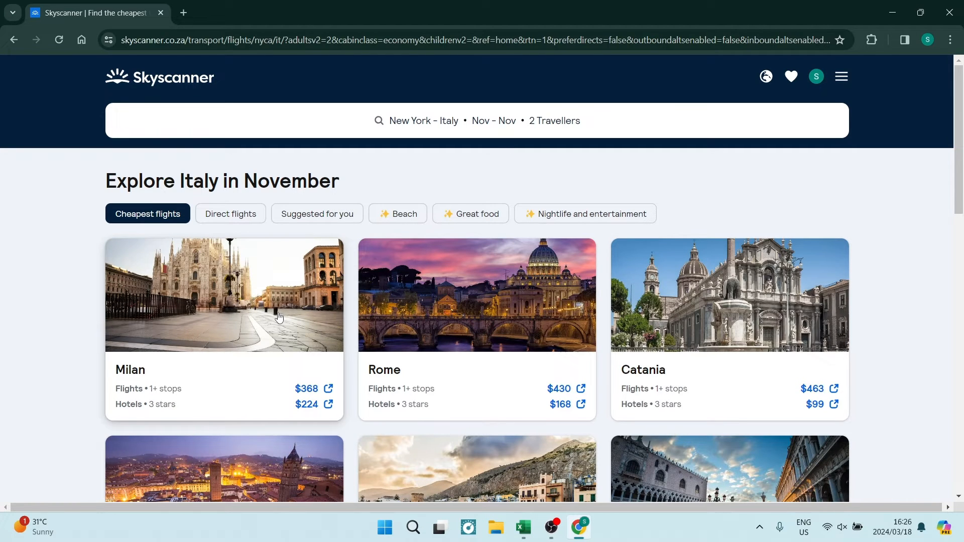
Browse the Explore Italy in November city fares and open the Rome flight prices
{"action": "scroll", "scroll_direction": "down", "scroll_amount": 3}
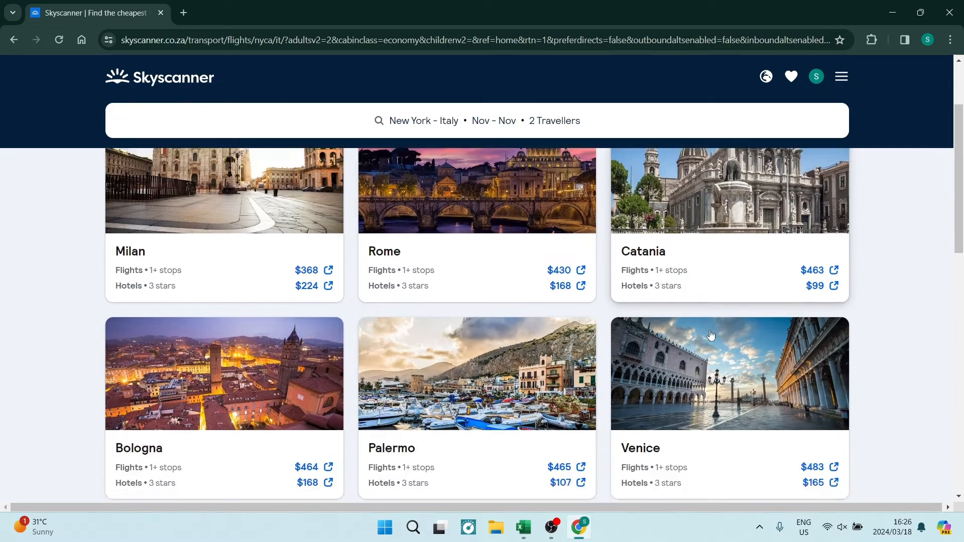
{"action": "scroll", "scroll_direction": "down", "scroll_amount": 3}
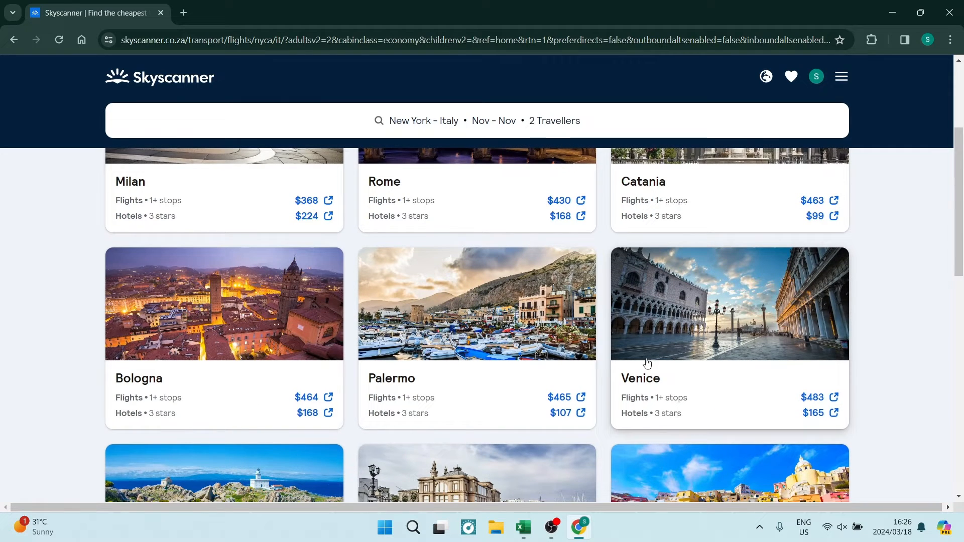
{"action": "scroll", "scroll_direction": "up", "scroll_amount": 3}
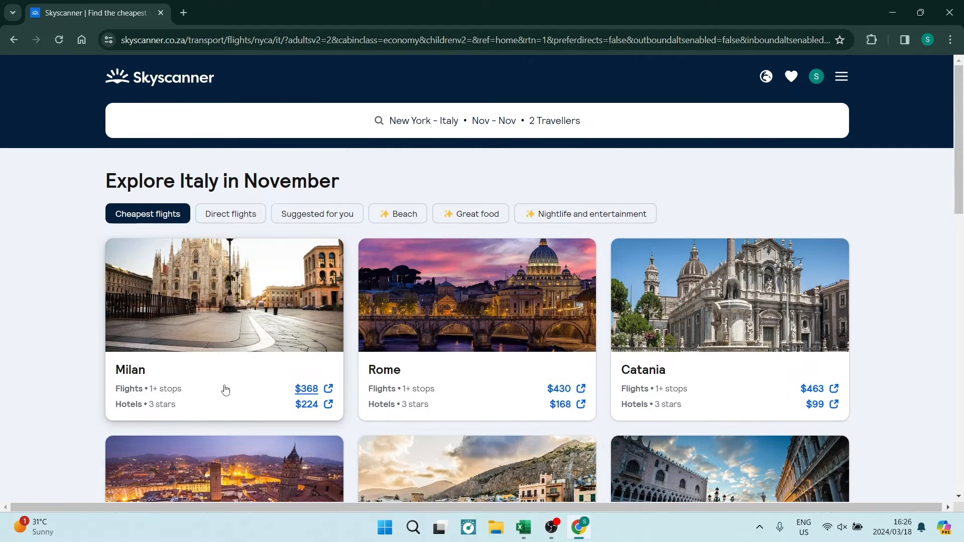
{"action": "left_click", "coordinate": [559, 389]}
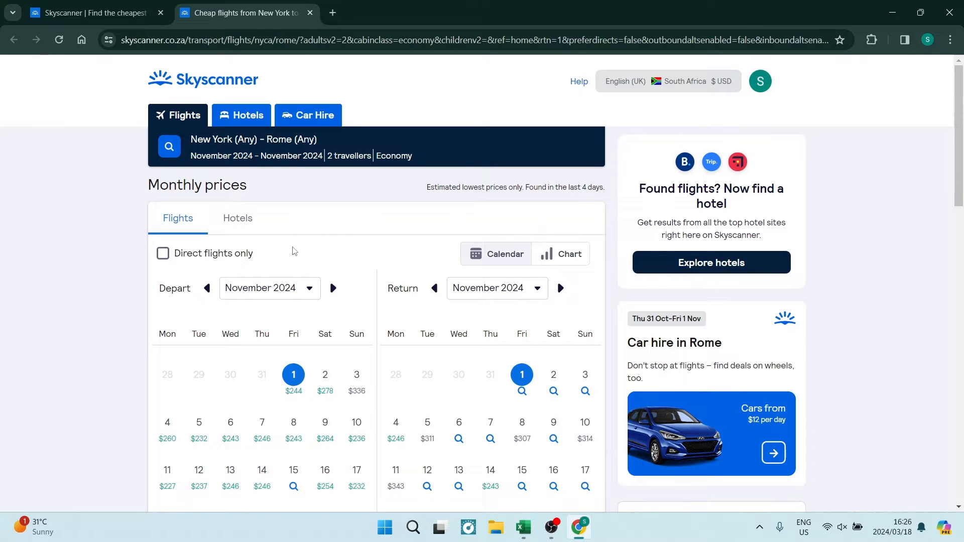
Show November prices as a chart and set the return to Saturday 30 November
{"action": "scroll", "scroll_direction": "down", "scroll_amount": 3}
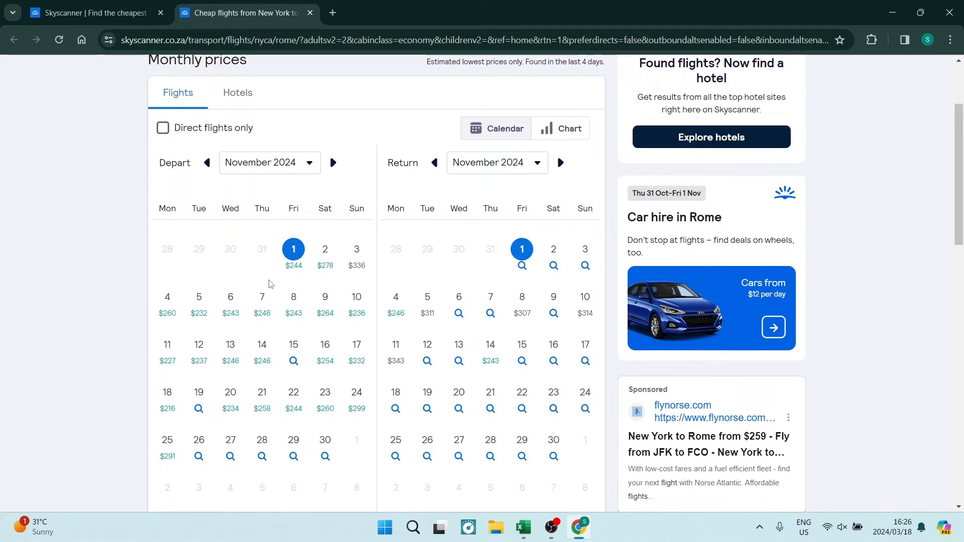
{"action": "mouse_move", "coordinate": [294, 298]}
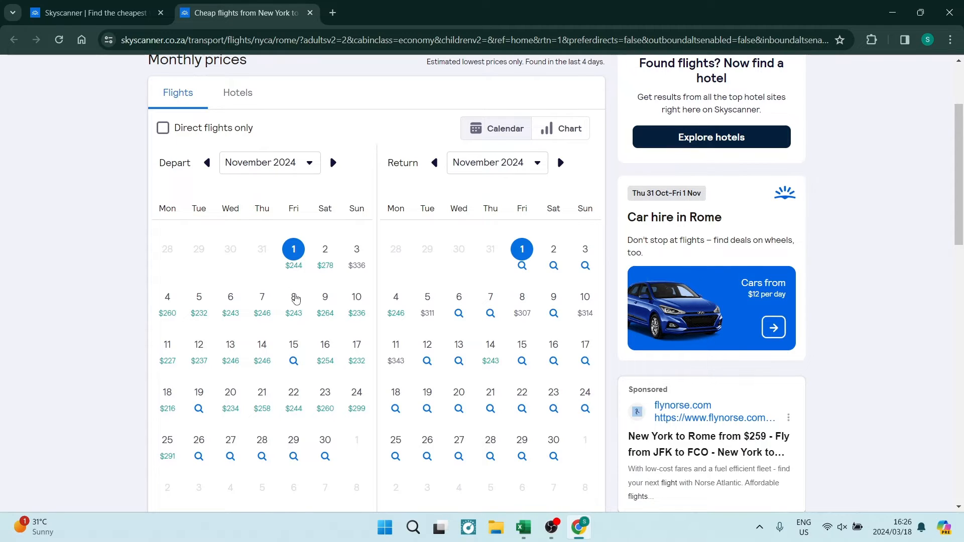
{"action": "mouse_move", "coordinate": [277, 168]}
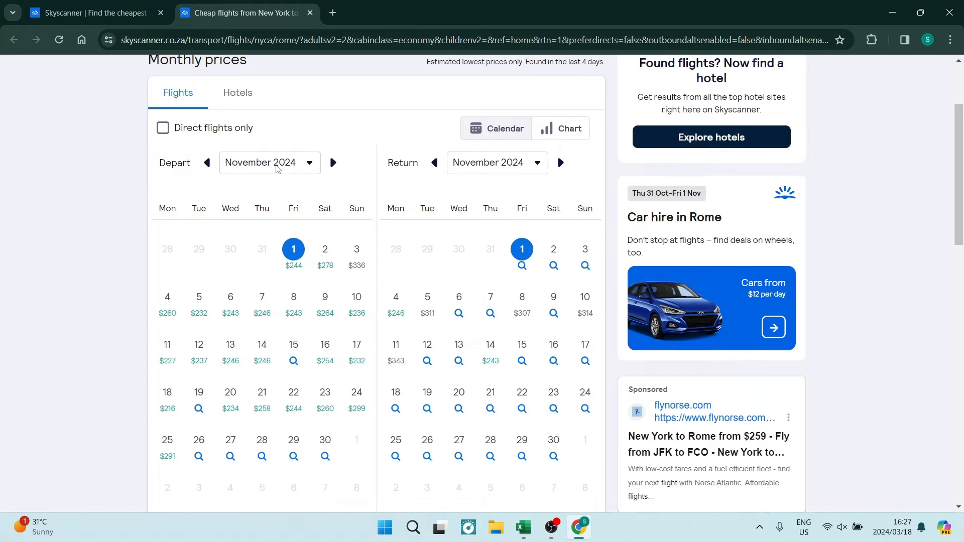
{"action": "mouse_move", "coordinate": [565, 135]}
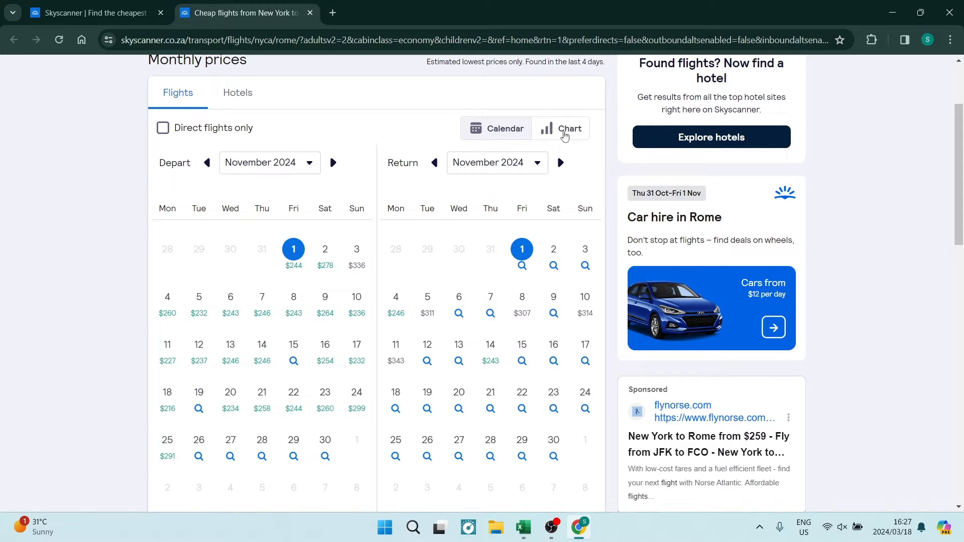
{"action": "left_click", "coordinate": [569, 129]}
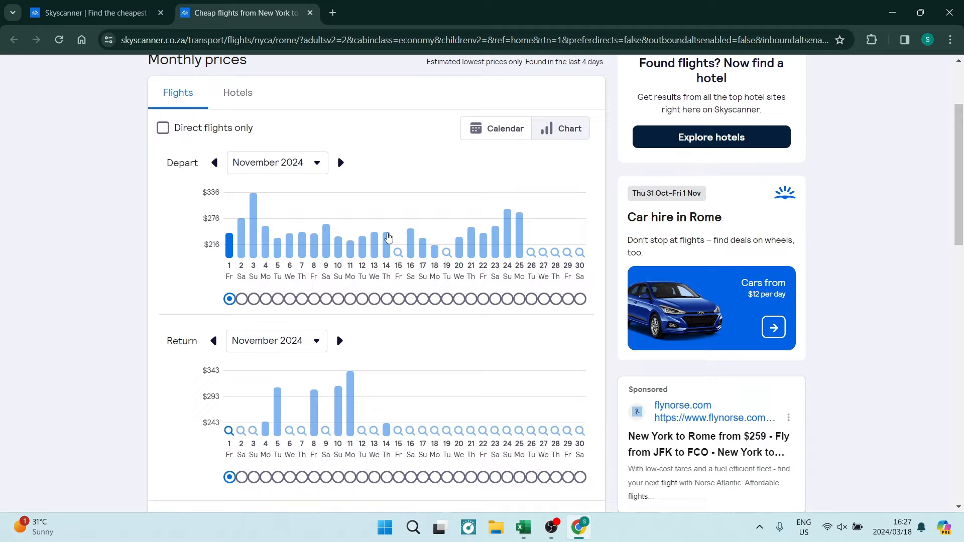
{"action": "scroll", "scroll_direction": "down", "scroll_amount": 3}
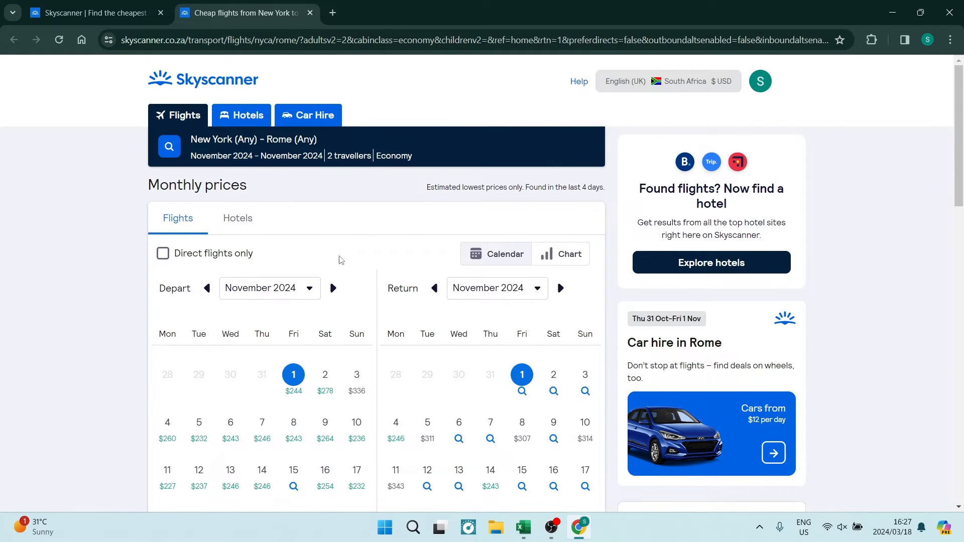
{"action": "scroll", "scroll_direction": "down", "scroll_amount": 3}
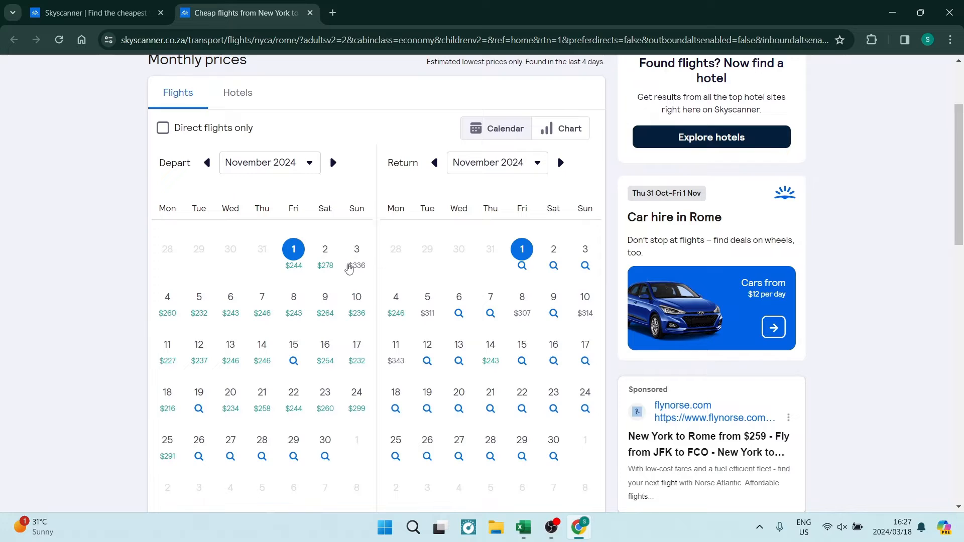
{"action": "mouse_move", "coordinate": [356, 305]}
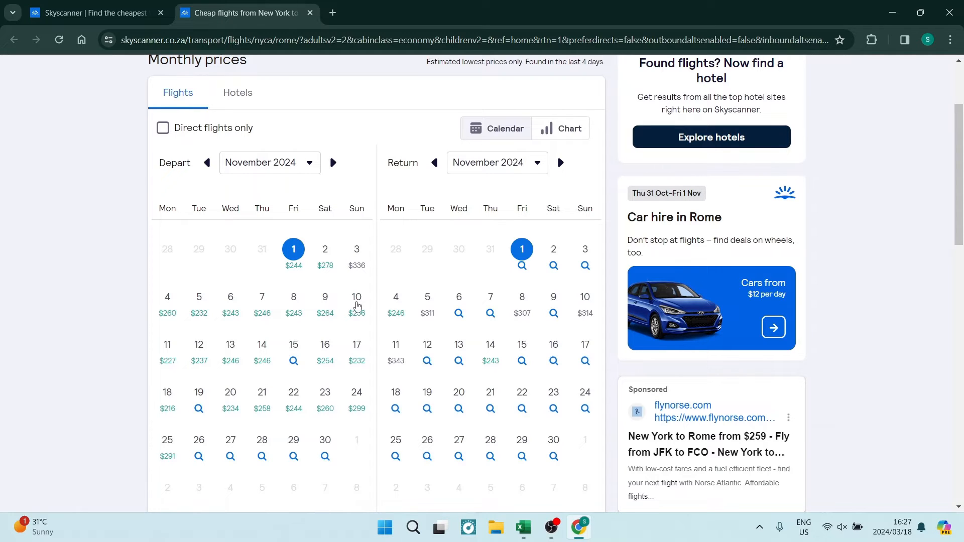
{"action": "mouse_move", "coordinate": [332, 278]}
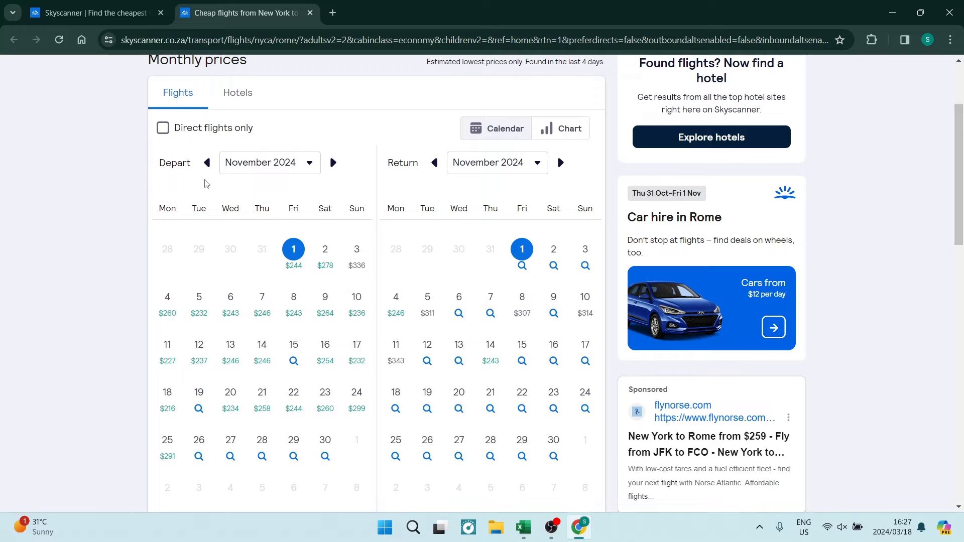
{"action": "mouse_move", "coordinate": [332, 289]}
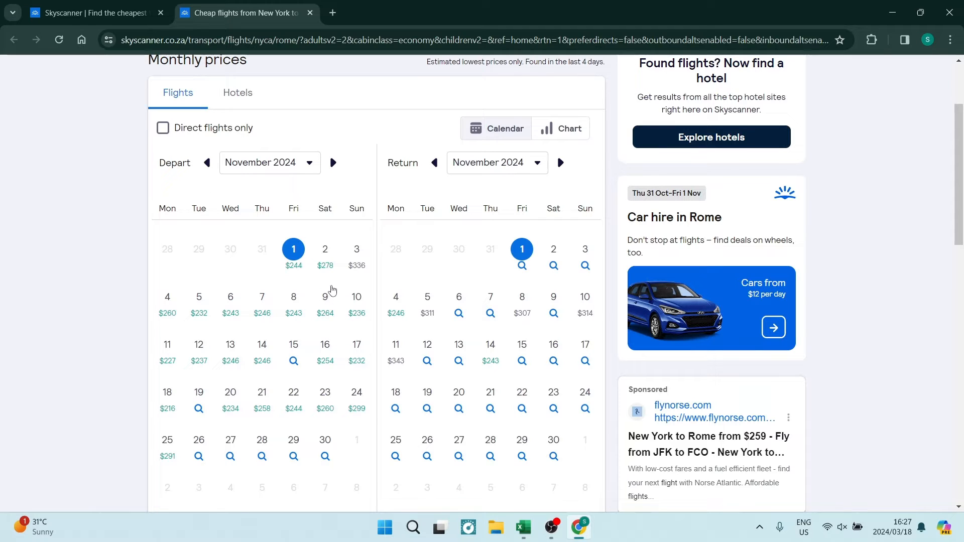
{"action": "mouse_move", "coordinate": [310, 376]}
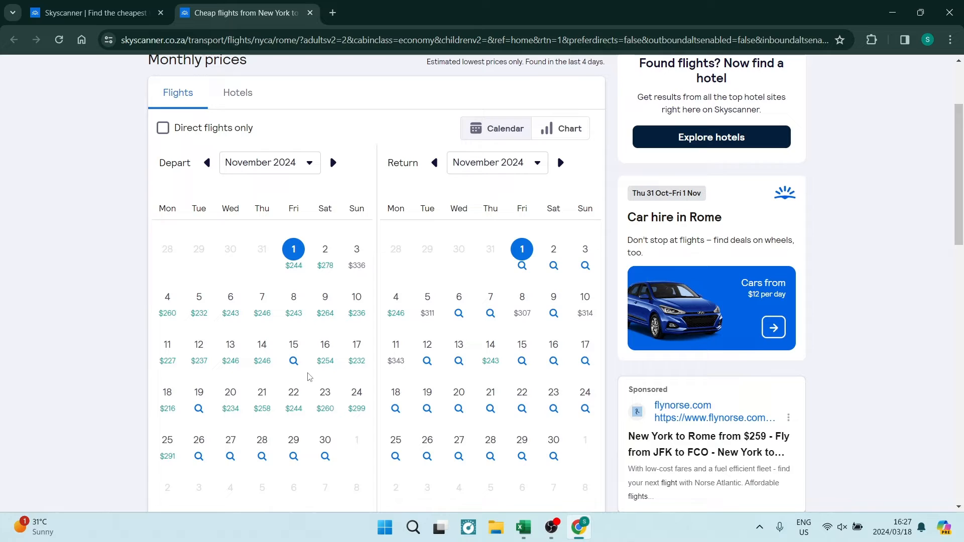
{"action": "mouse_move", "coordinate": [337, 380]}
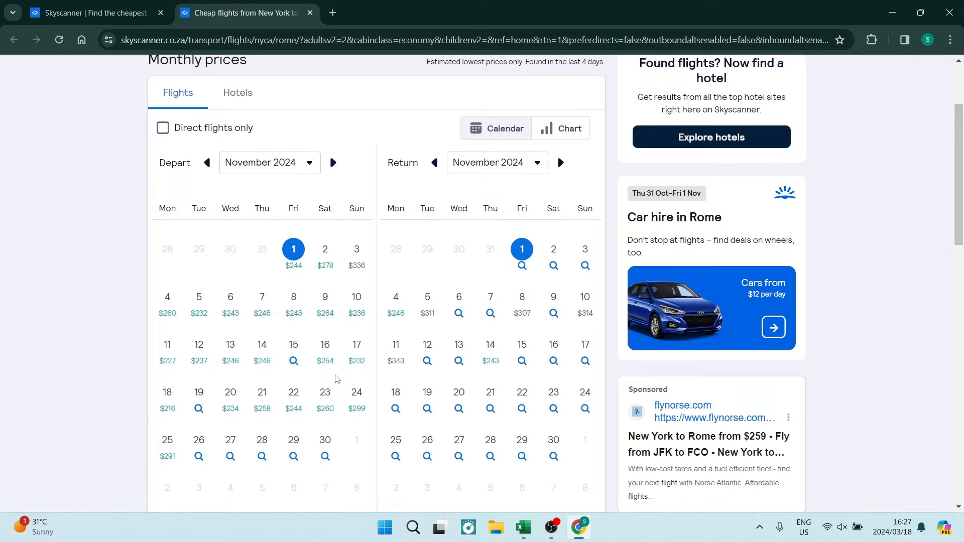
{"action": "mouse_move", "coordinate": [312, 323]}
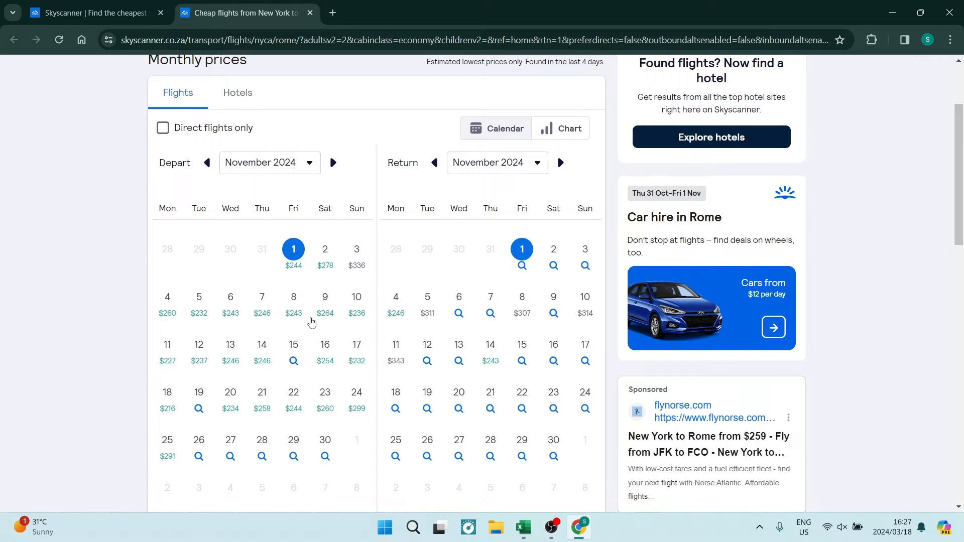
{"action": "mouse_move", "coordinate": [293, 250]}
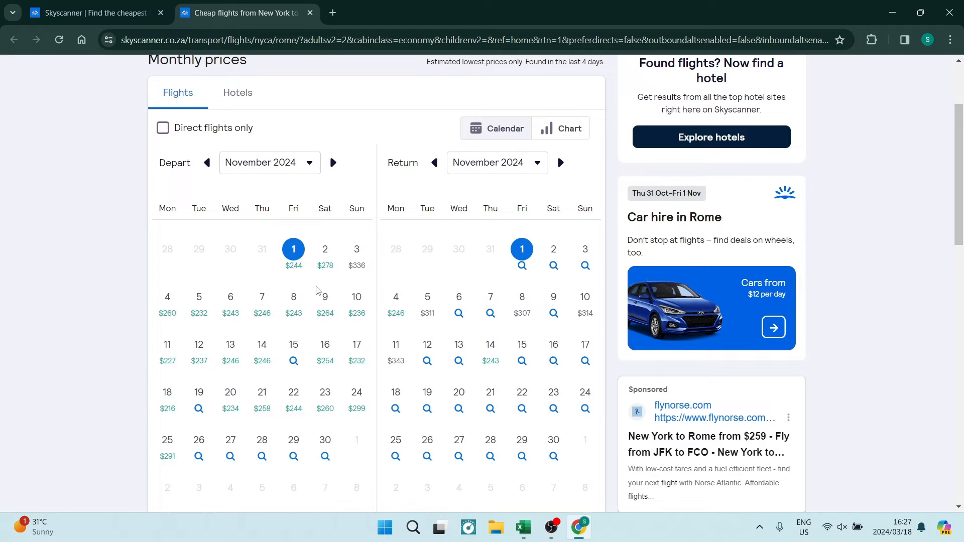
{"action": "mouse_move", "coordinate": [430, 259]}
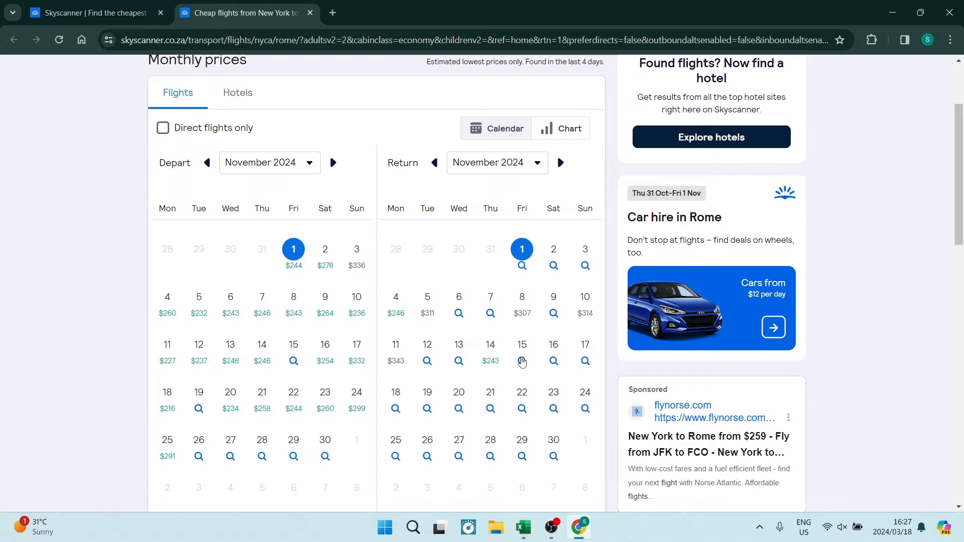
{"action": "left_click", "coordinate": [554, 440]}
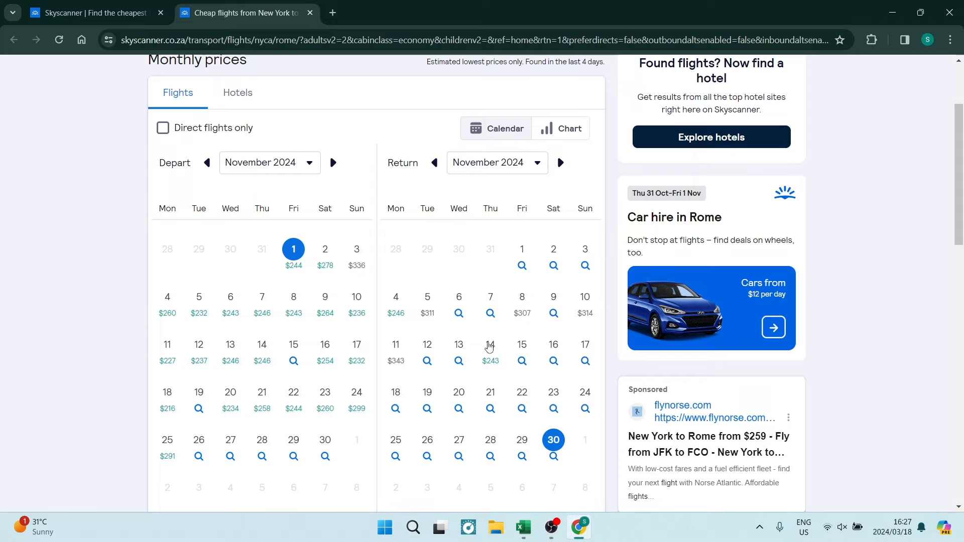
{"action": "mouse_move", "coordinate": [494, 365]}
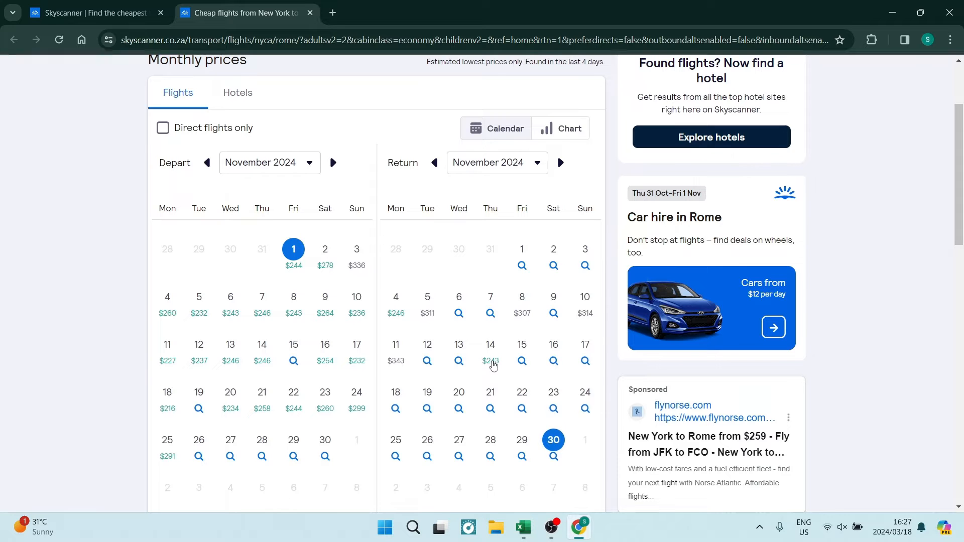
Search New York to Rome return flights for 1–30 November
{"action": "scroll", "scroll_direction": "down", "scroll_amount": 3}
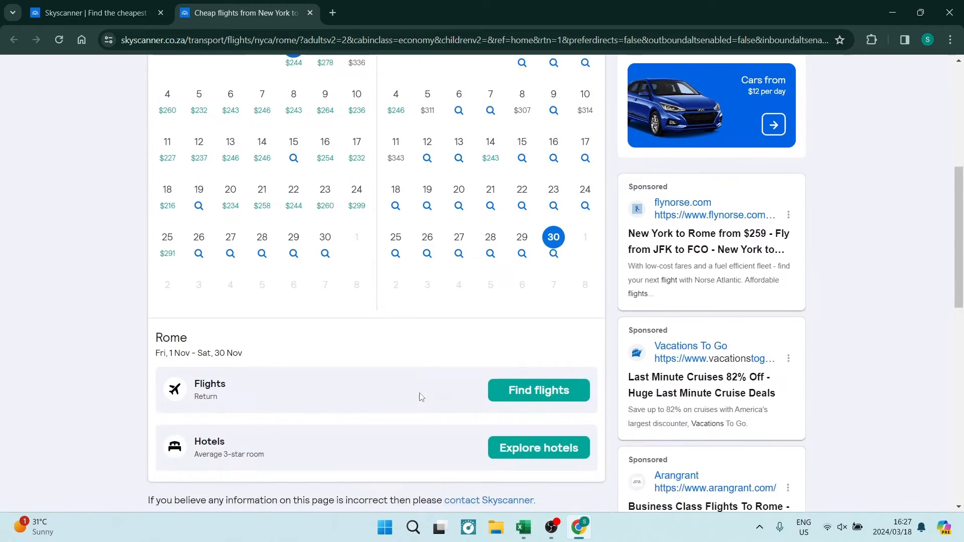
{"action": "scroll", "scroll_direction": "down", "scroll_amount": 3}
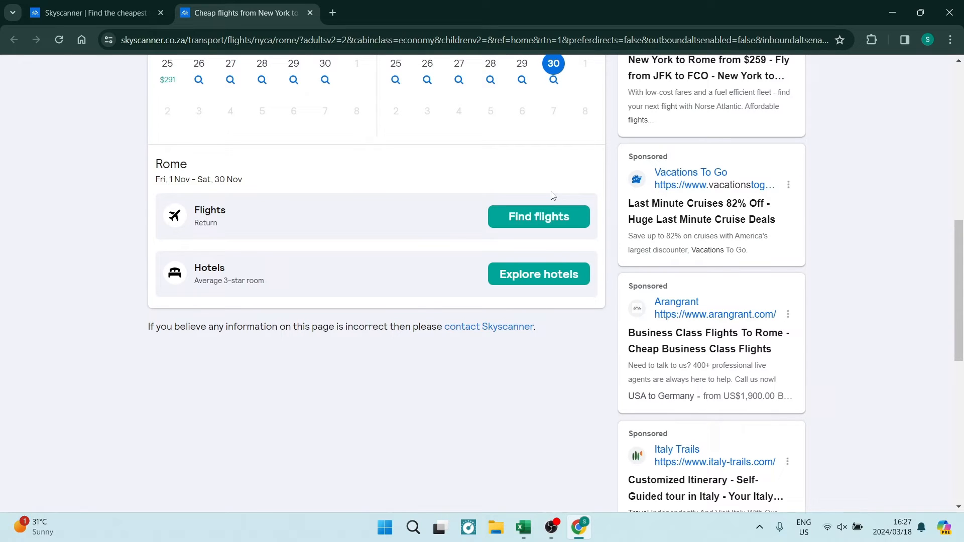
{"action": "mouse_move", "coordinate": [549, 252]}
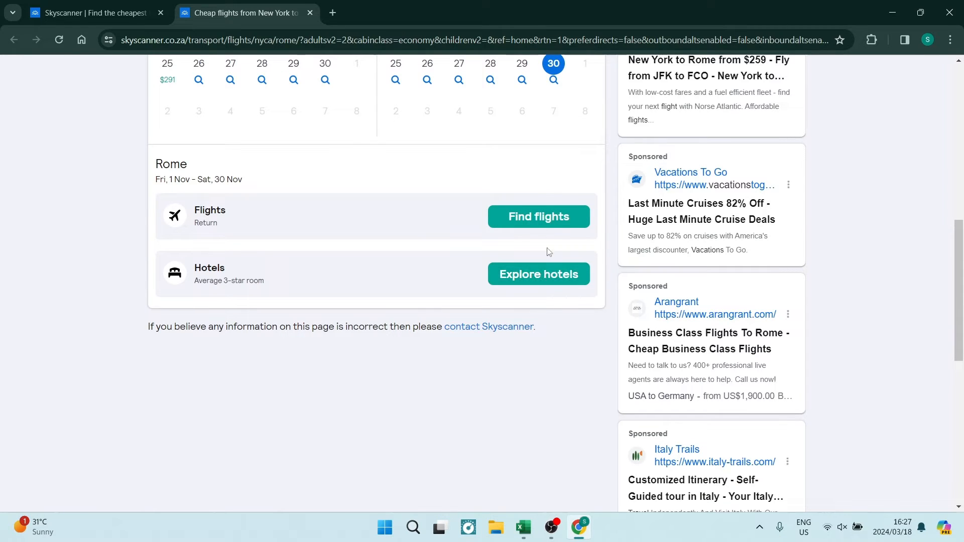
{"action": "left_click", "coordinate": [539, 216]}
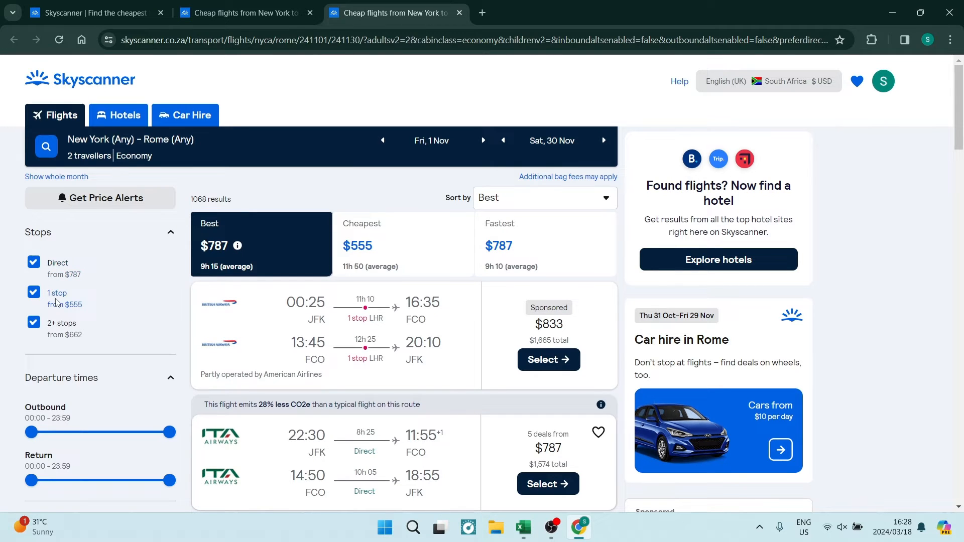
Look over the results and filters, then sort by Cheapest first
{"action": "scroll", "scroll_direction": "down", "scroll_amount": 3}
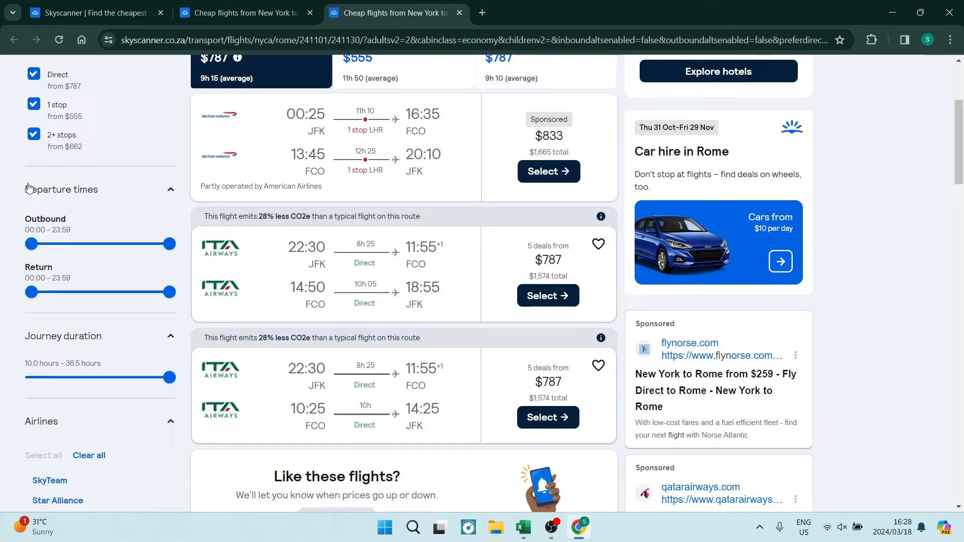
{"action": "scroll", "scroll_direction": "down", "scroll_amount": 3}
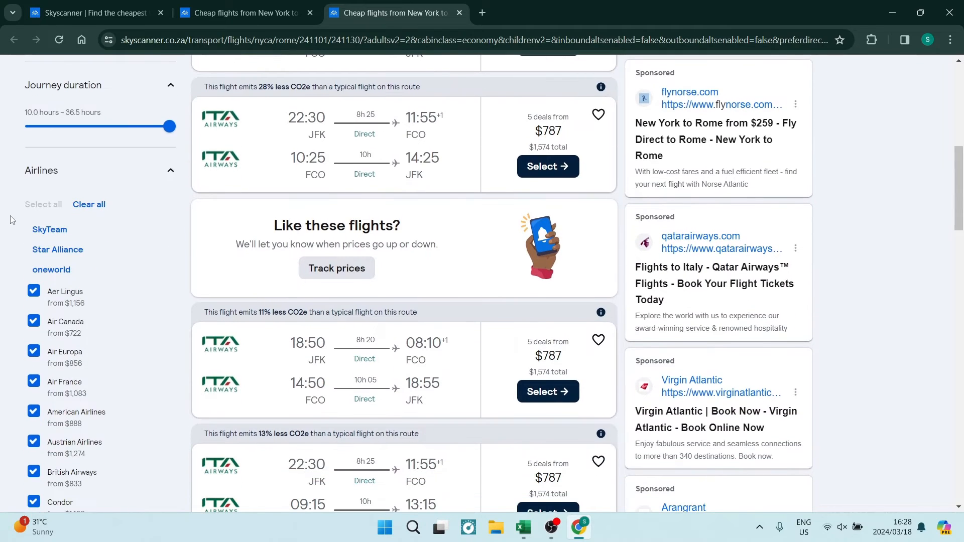
{"action": "scroll", "scroll_direction": "down", "scroll_amount": 3}
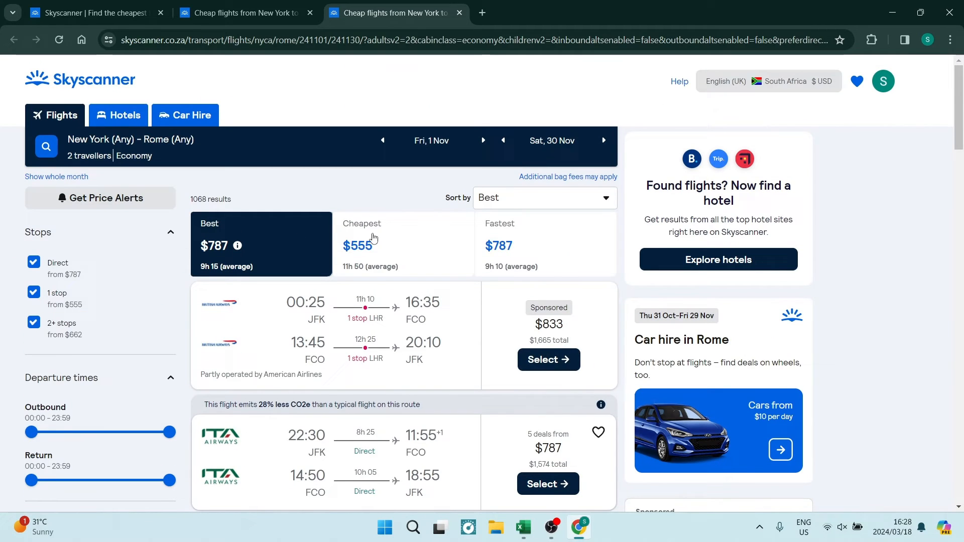
{"action": "mouse_move", "coordinate": [268, 219]}
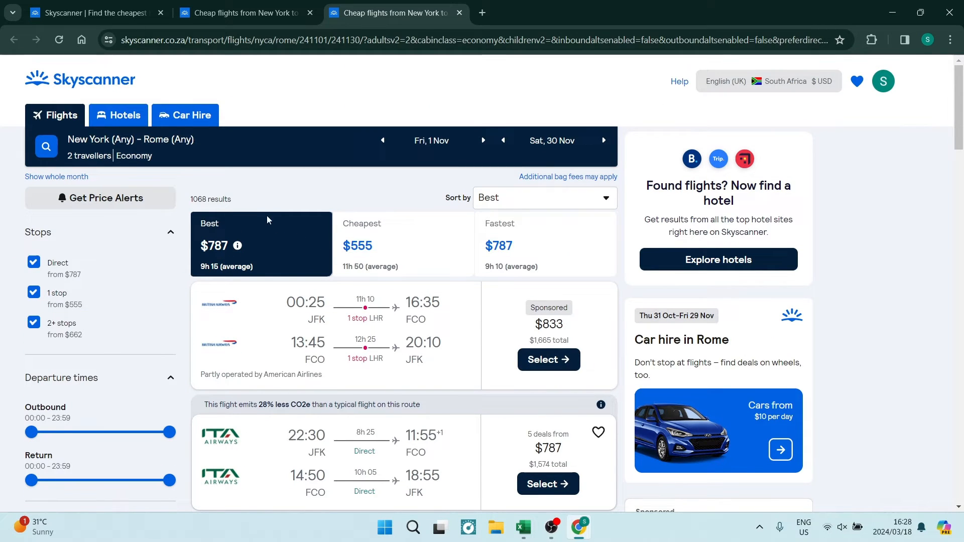
{"action": "mouse_move", "coordinate": [231, 329]}
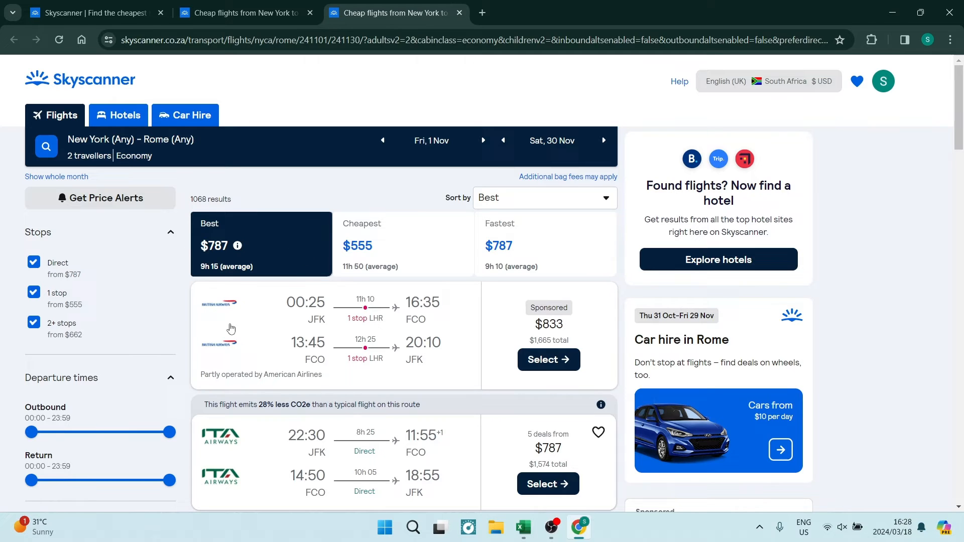
{"action": "left_click", "coordinate": [404, 244]}
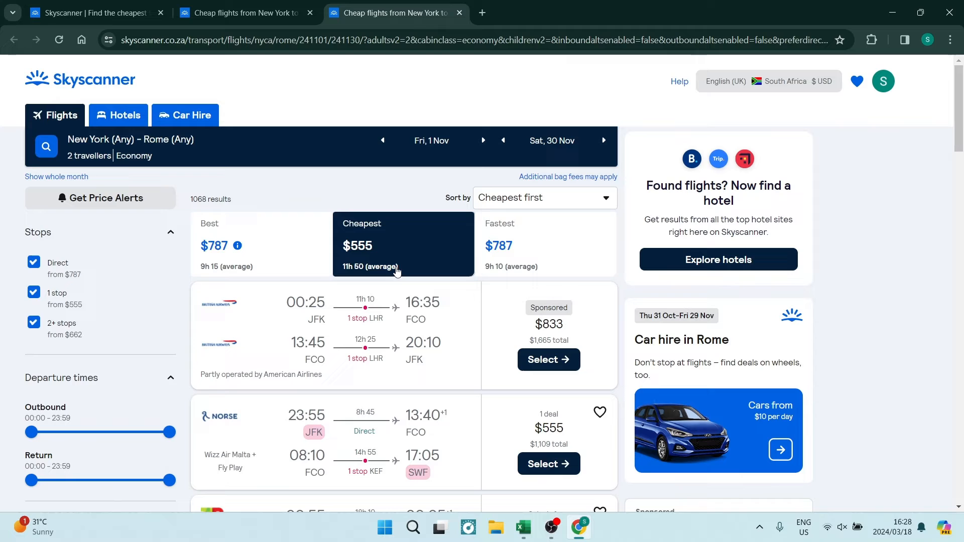
Scroll the cheapest-first list down to the $555 Norse / Wizz Air Malta option
{"action": "scroll", "scroll_direction": "down", "scroll_amount": 3}
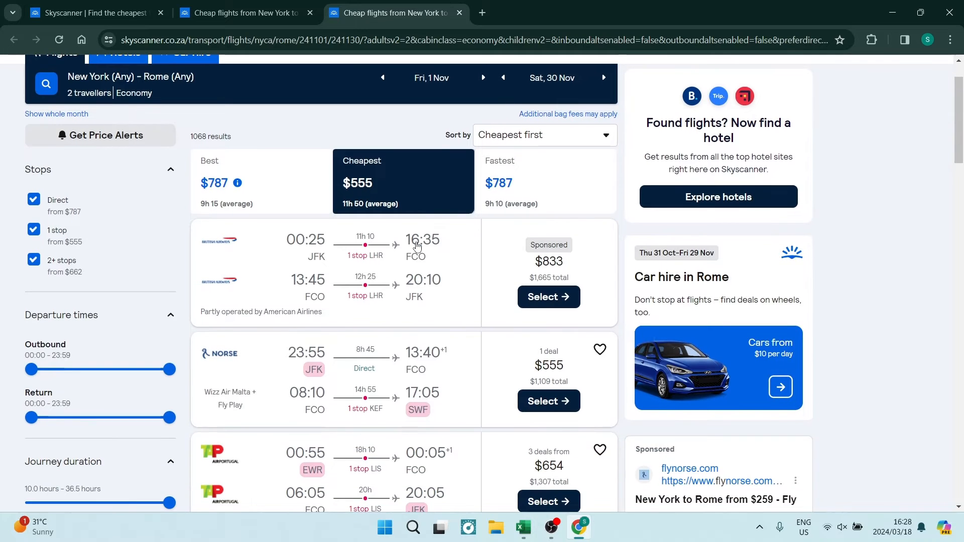
{"action": "scroll", "scroll_direction": "down", "scroll_amount": 3}
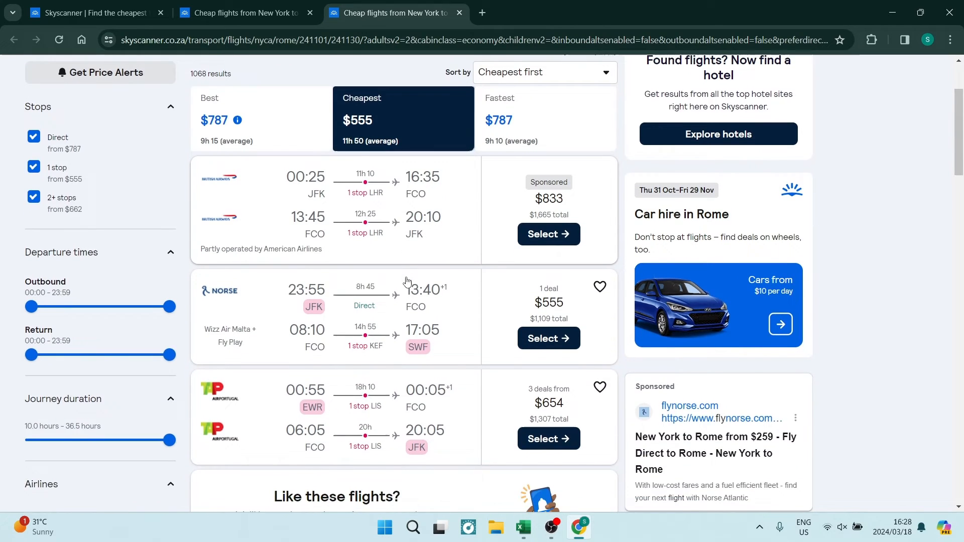
{"action": "scroll", "scroll_direction": "down", "scroll_amount": 3}
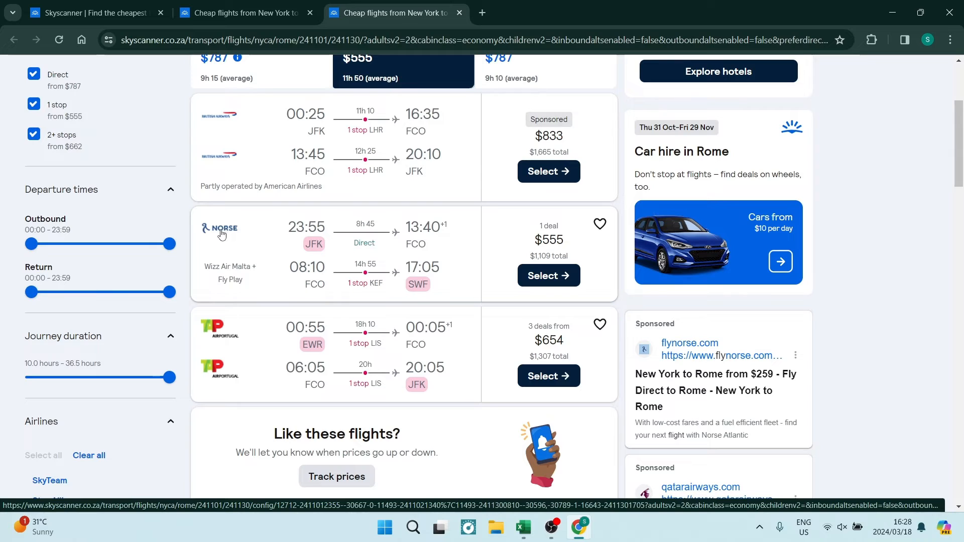
{"action": "mouse_move", "coordinate": [317, 233]}
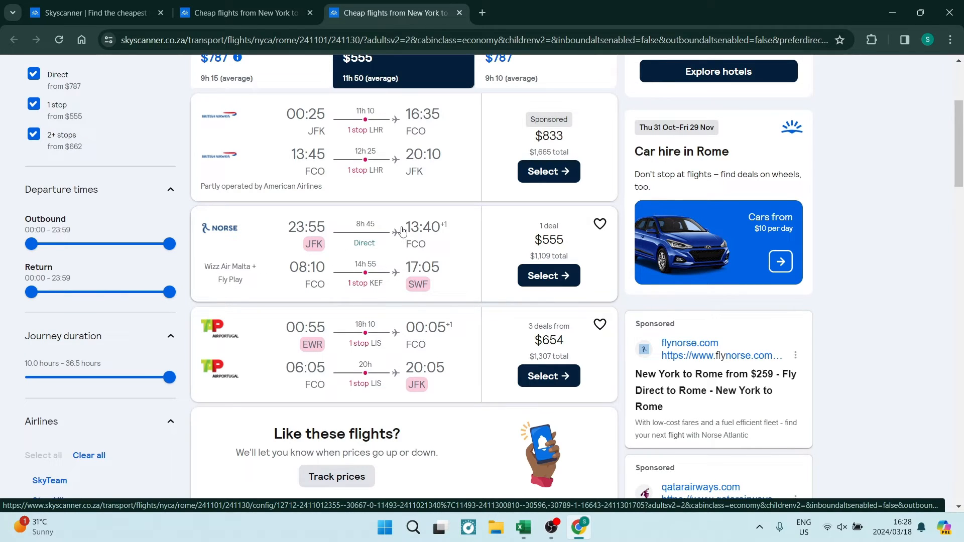
{"action": "mouse_move", "coordinate": [256, 300]}
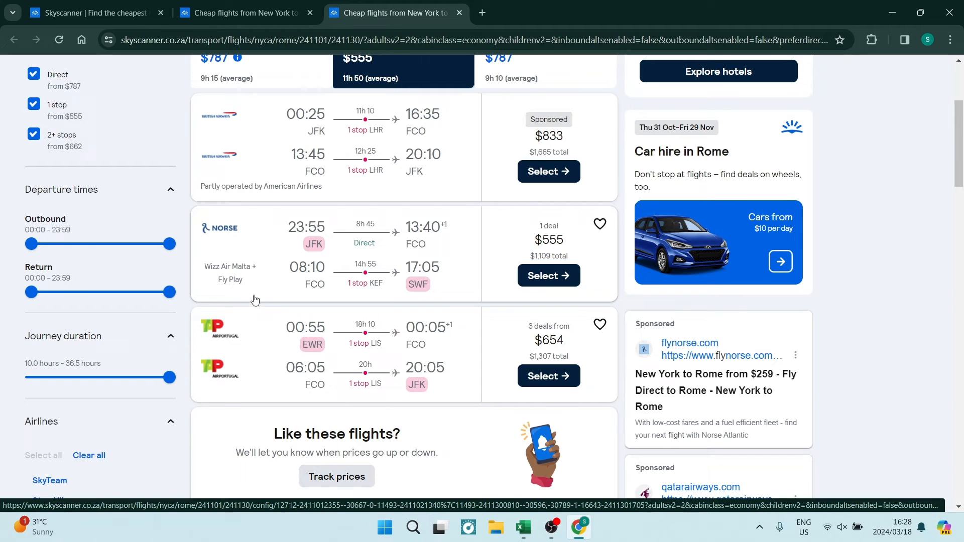
{"action": "mouse_move", "coordinate": [418, 282]}
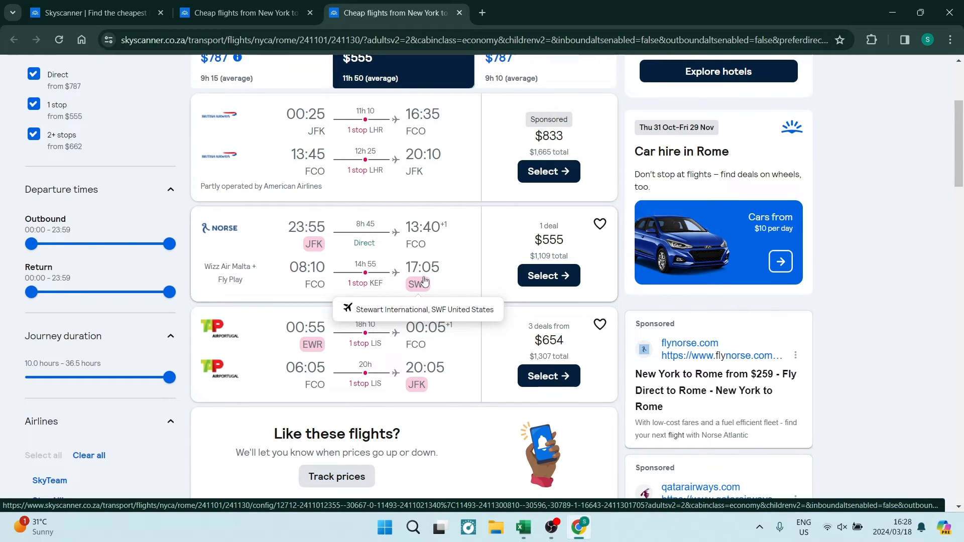
{"action": "mouse_move", "coordinate": [554, 259]}
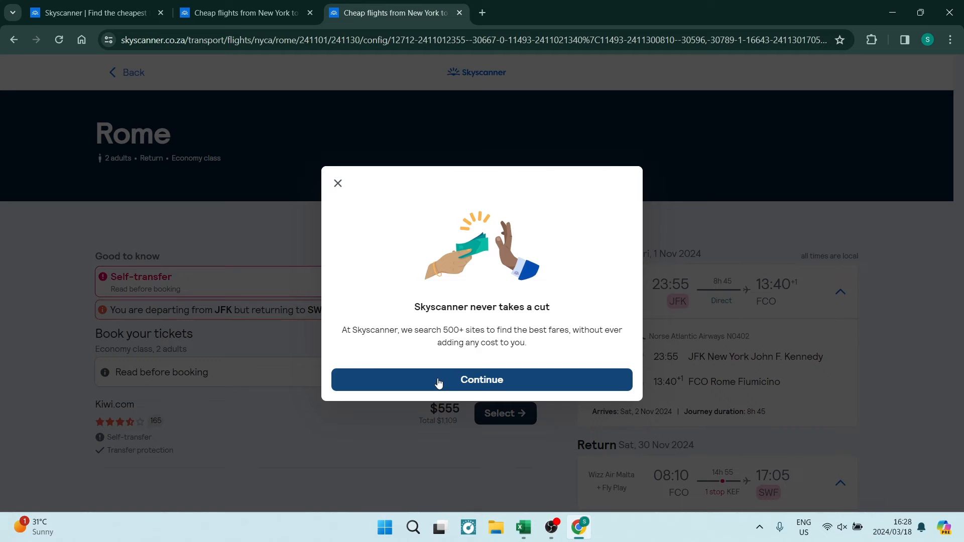
Dismiss the no-fees notice and collapse the self-transfer explanation on the $555 booking page
{"action": "left_click", "coordinate": [481, 380]}
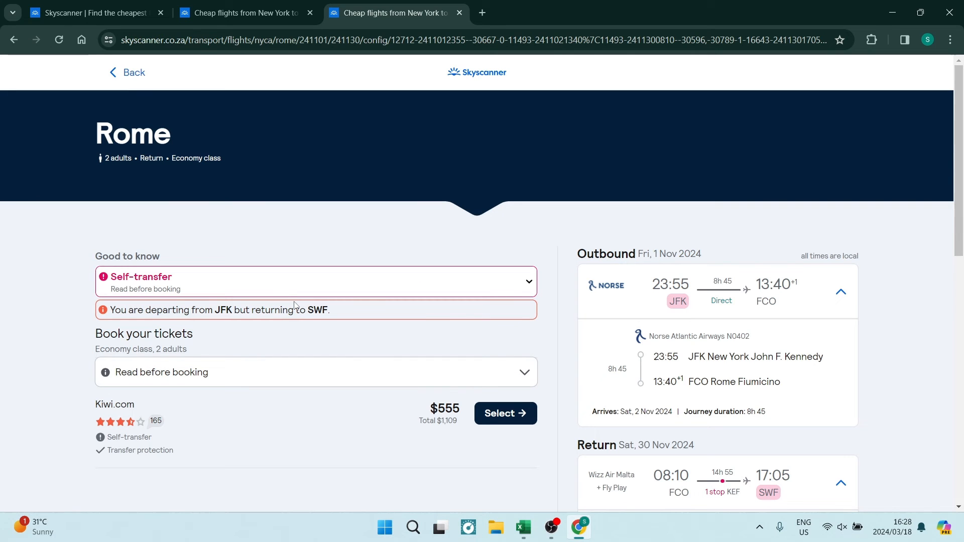
{"action": "mouse_move", "coordinate": [311, 228]}
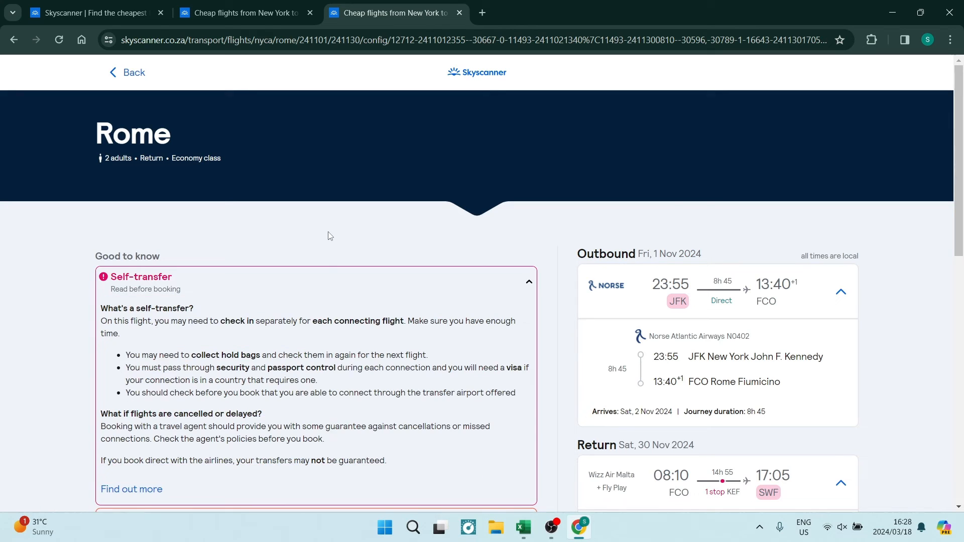
{"action": "scroll", "scroll_direction": "down", "scroll_amount": 3}
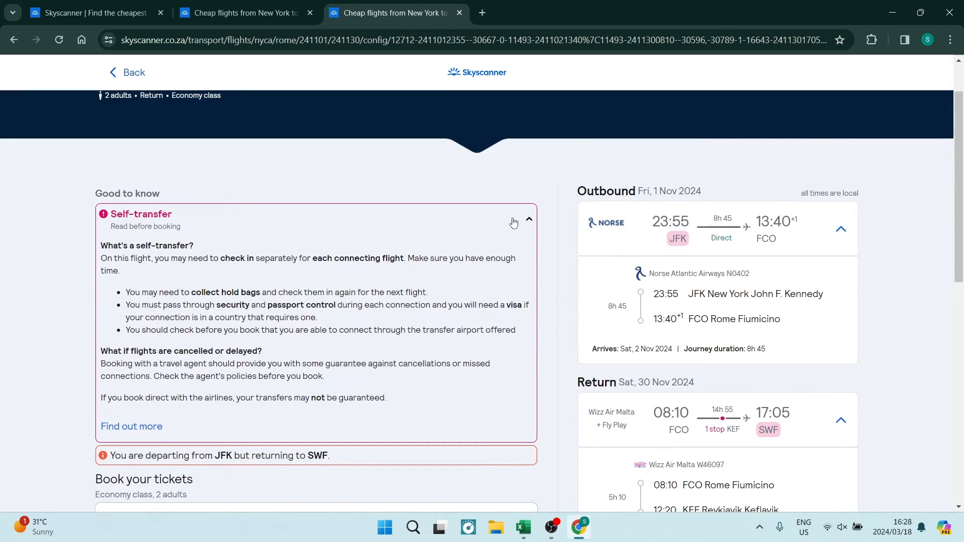
{"action": "left_click", "coordinate": [529, 219]}
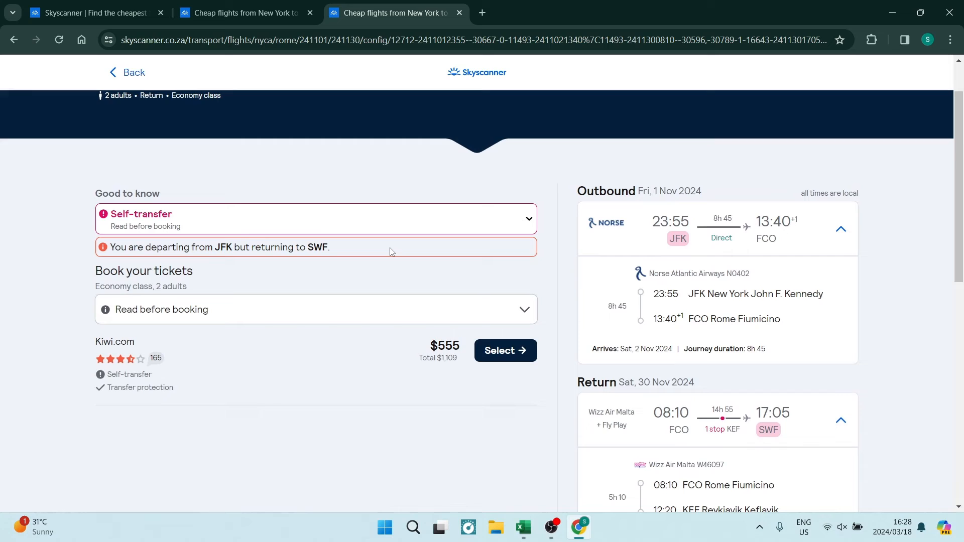
{"action": "mouse_move", "coordinate": [179, 285]}
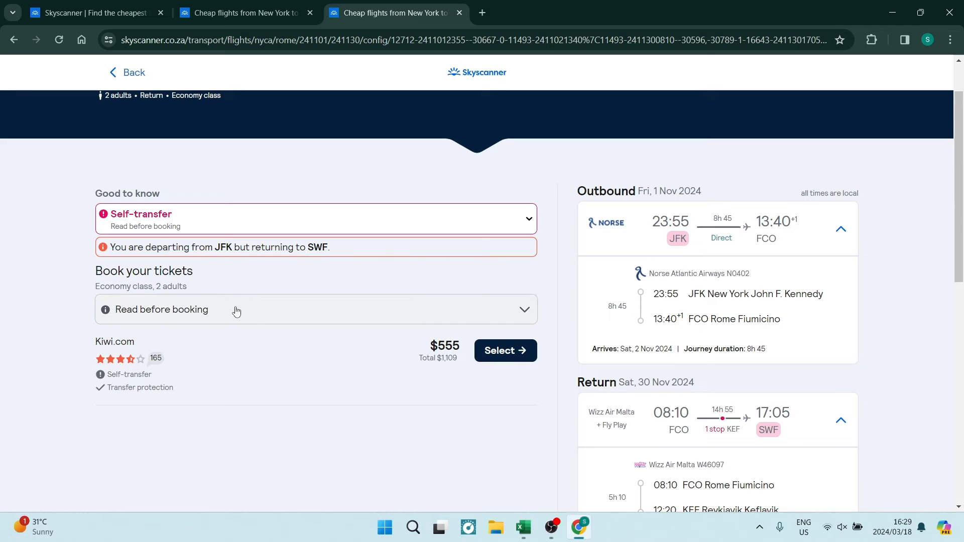
{"action": "mouse_move", "coordinate": [258, 313]}
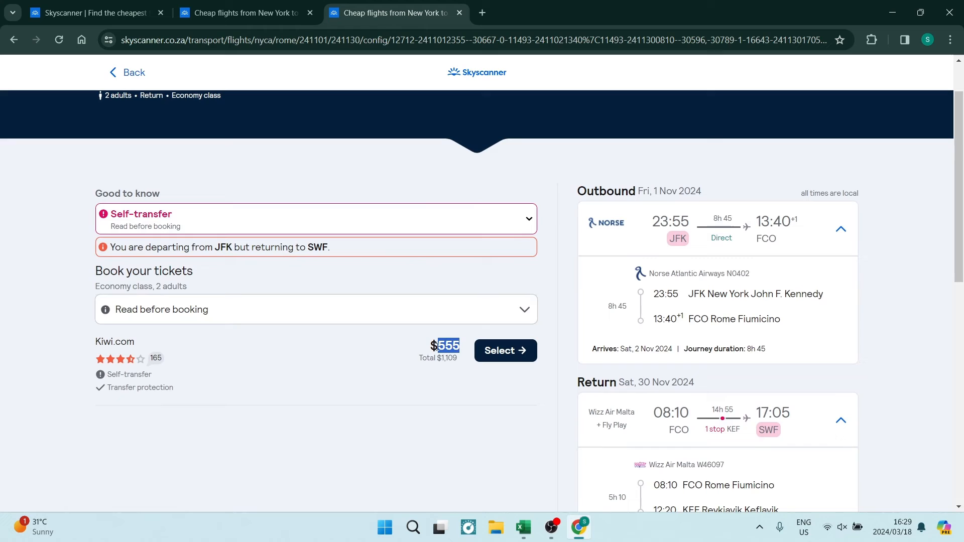
{"action": "mouse_move", "coordinate": [56, 353]}
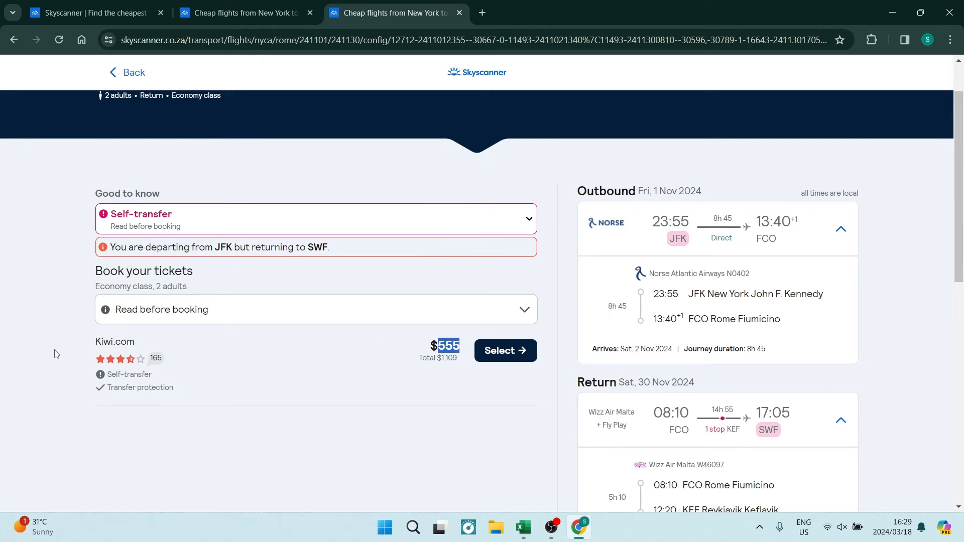
{"action": "mouse_move", "coordinate": [114, 378]}
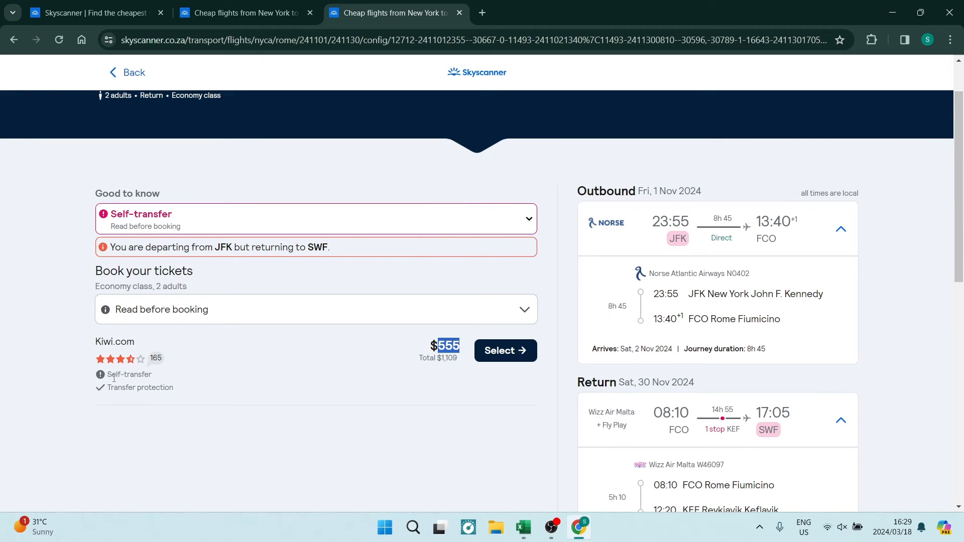
{"action": "mouse_move", "coordinate": [101, 375]}
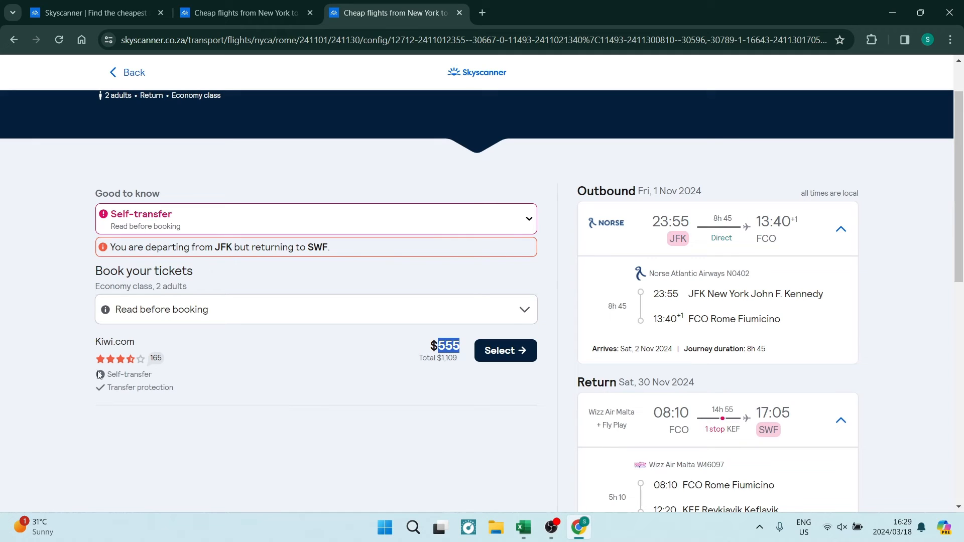
{"action": "mouse_move", "coordinate": [76, 365]}
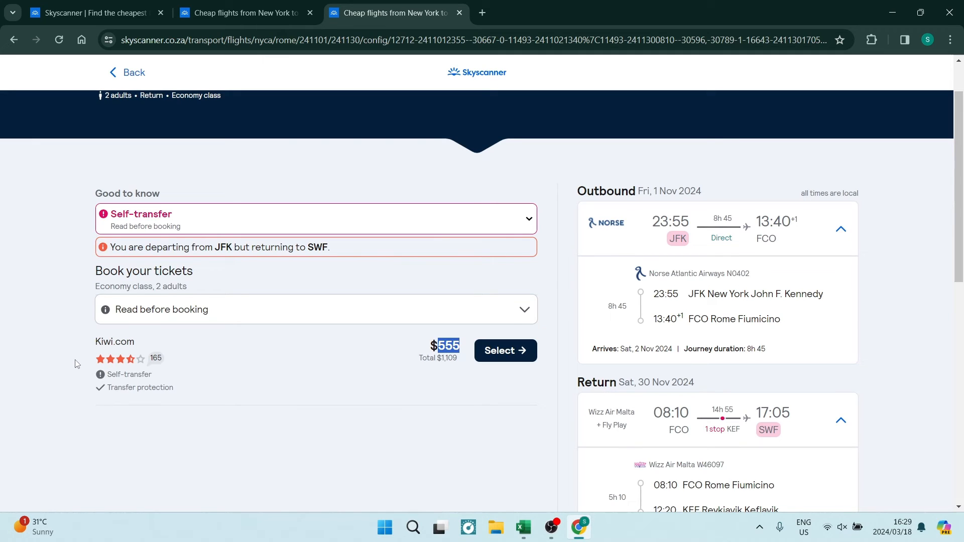
{"action": "scroll", "scroll_direction": "down", "scroll_amount": 3}
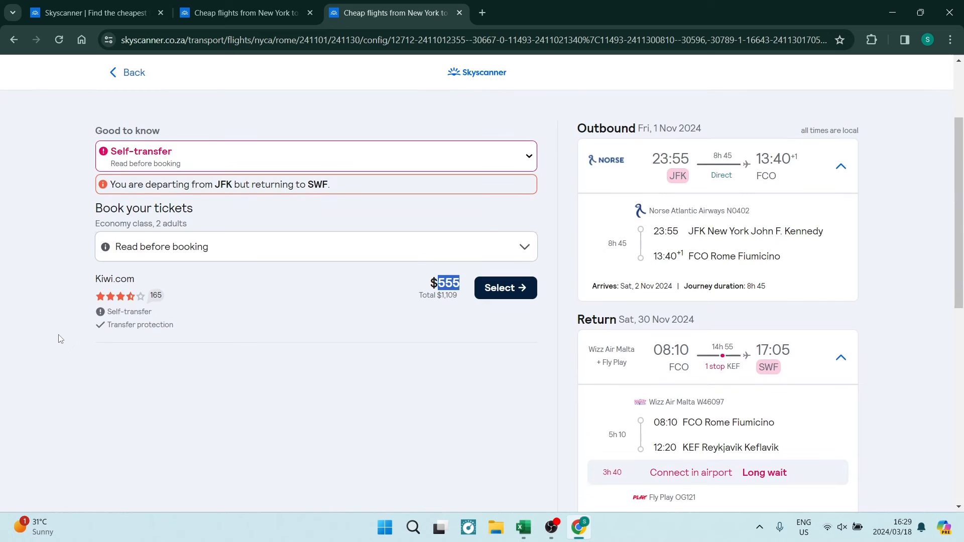
{"action": "mouse_move", "coordinate": [58, 292]}
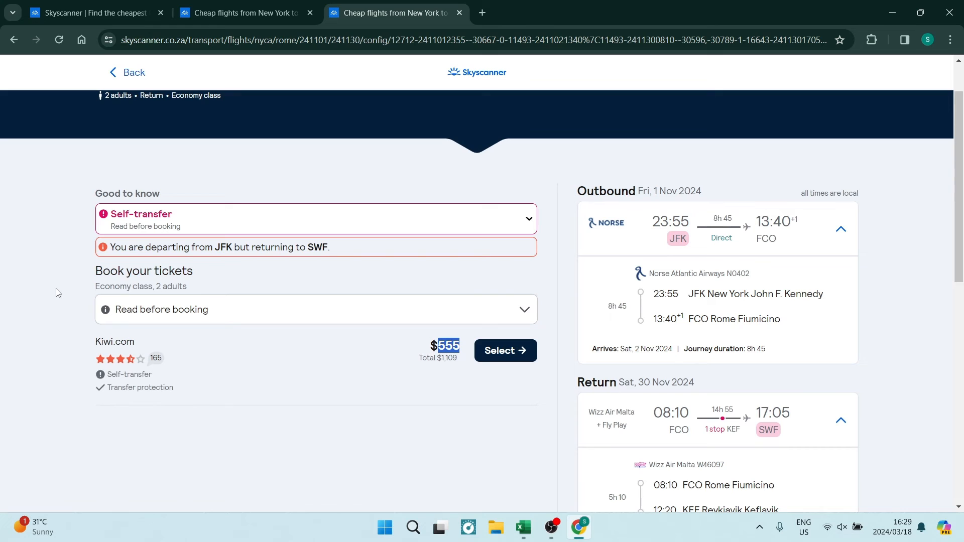
{"action": "mouse_move", "coordinate": [54, 362]}
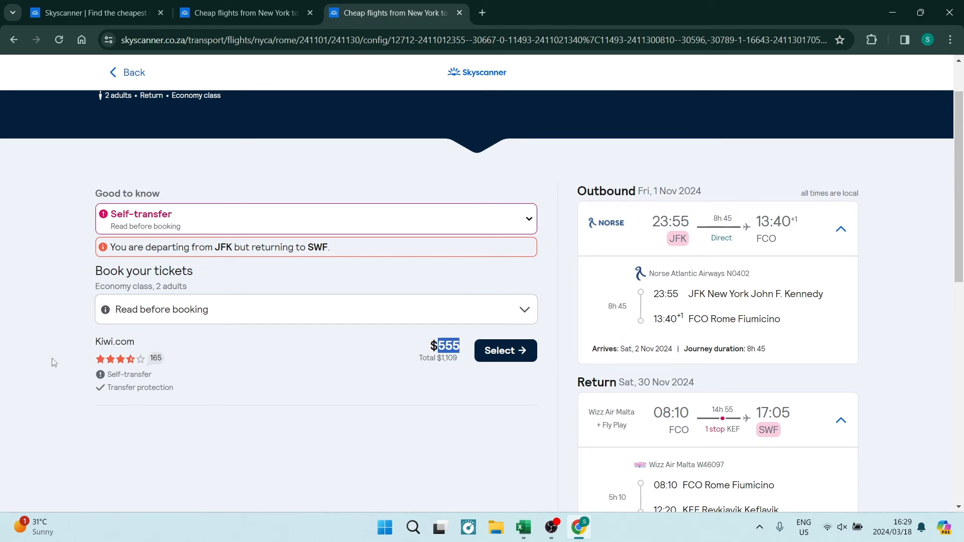
{"action": "mouse_move", "coordinate": [45, 364]}
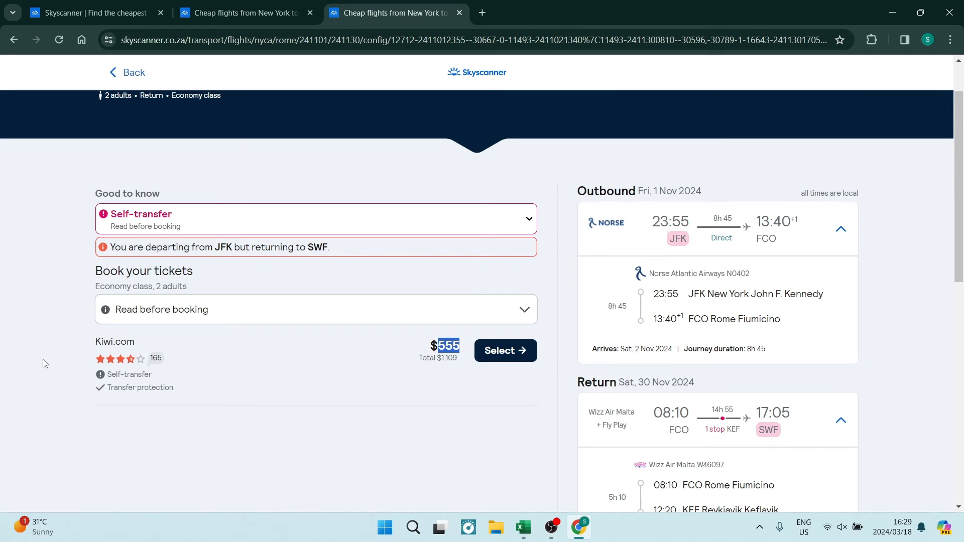
{"action": "mouse_move", "coordinate": [91, 355]}
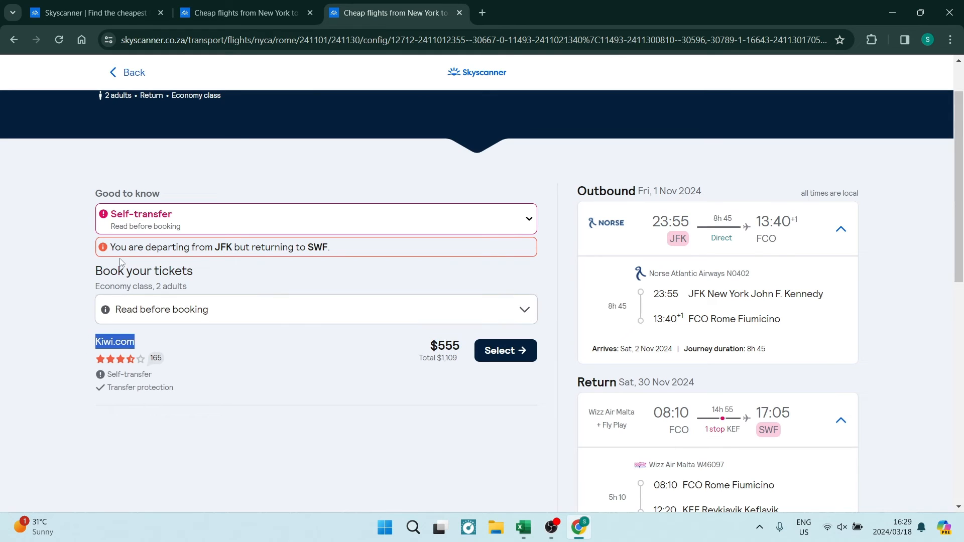
{"action": "mouse_move", "coordinate": [65, 286]}
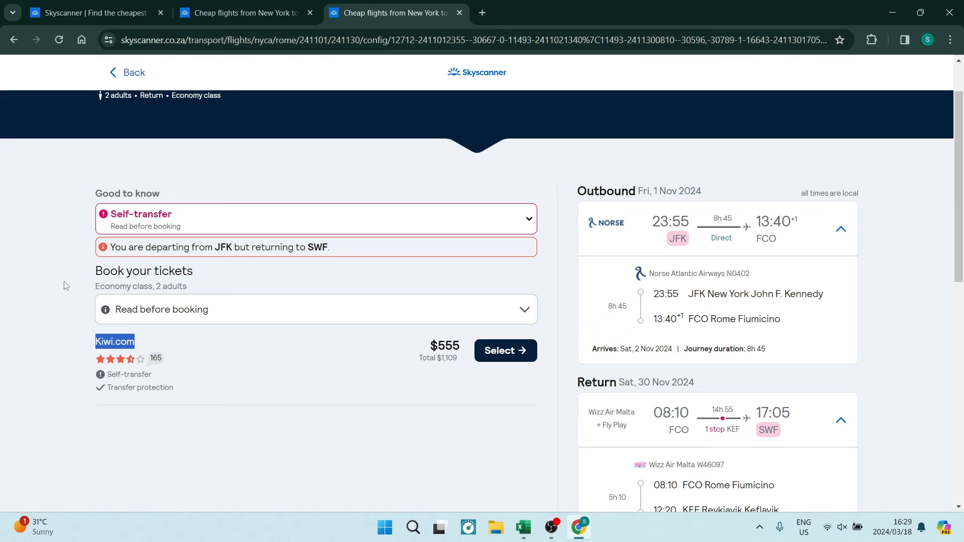
{"action": "mouse_move", "coordinate": [142, 358]}
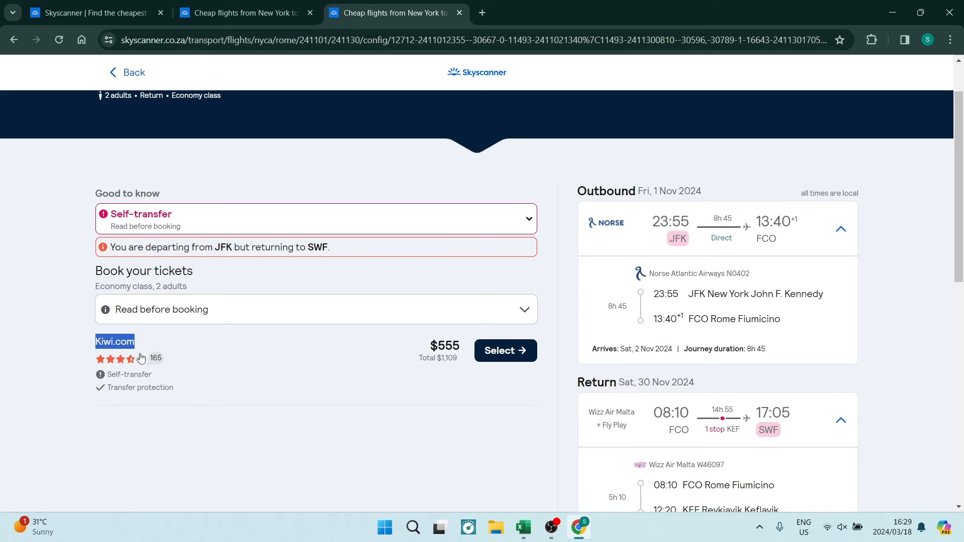
{"action": "mouse_move", "coordinate": [142, 346]}
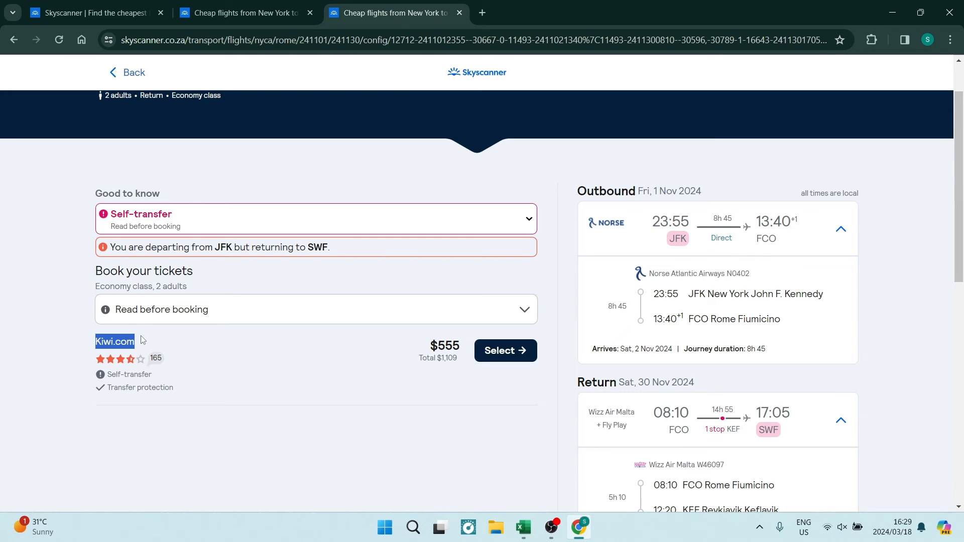
{"action": "mouse_move", "coordinate": [119, 334]}
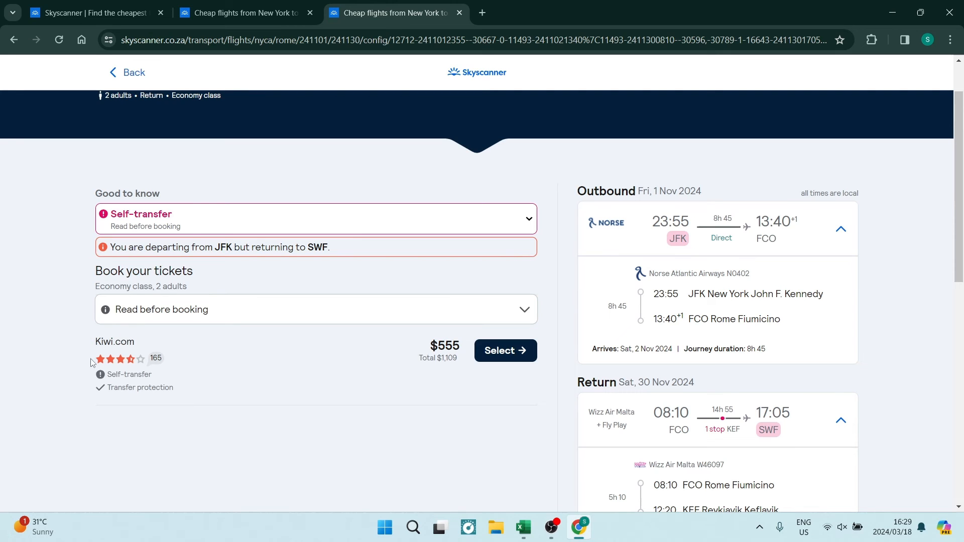
{"action": "mouse_move", "coordinate": [95, 374]}
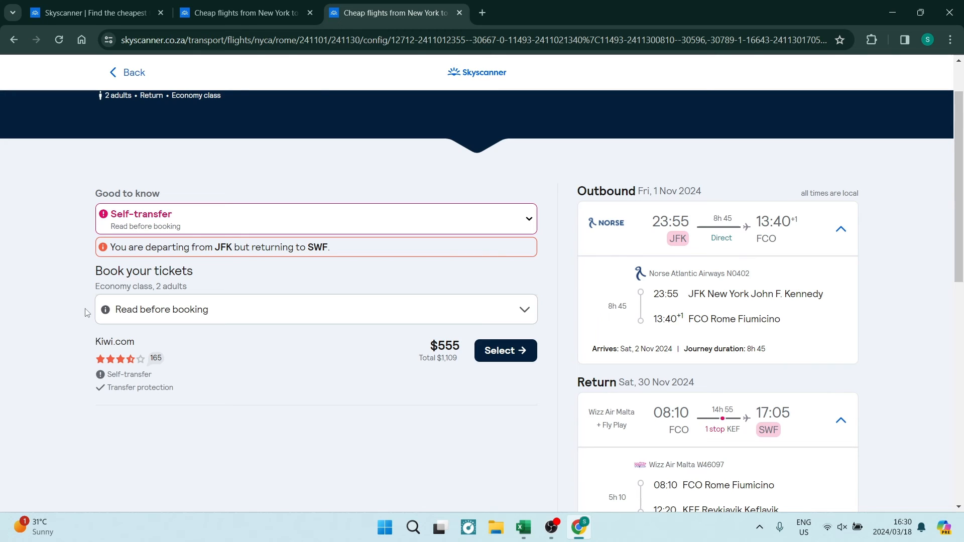
{"action": "mouse_move", "coordinate": [534, 87]}
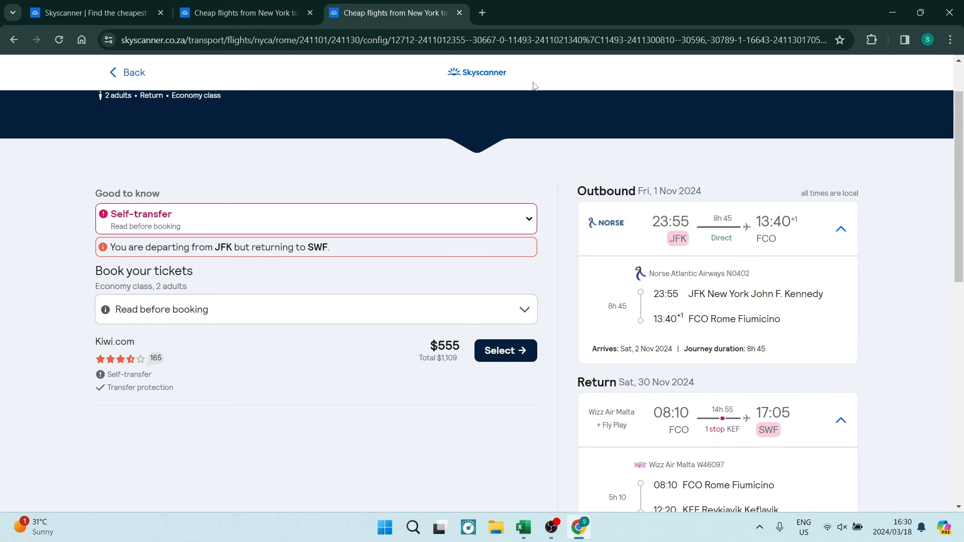
{"action": "left_click", "coordinate": [951, 39]}
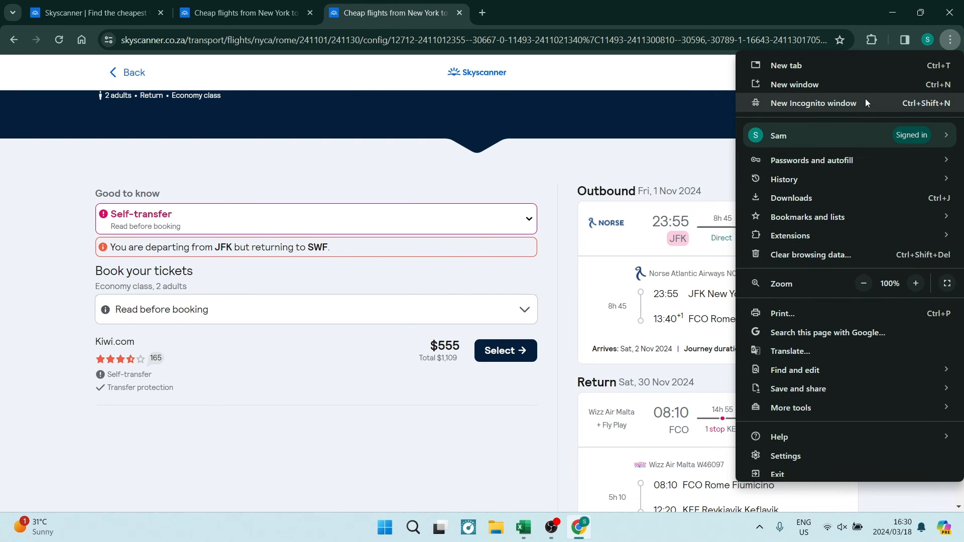
{"action": "mouse_move", "coordinate": [859, 154]}
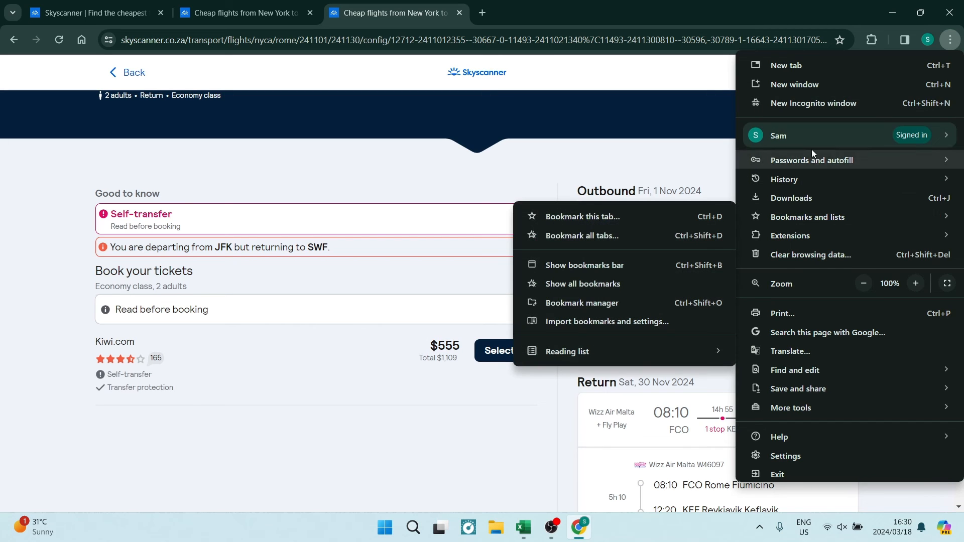
{"action": "left_click", "coordinate": [668, 73]}
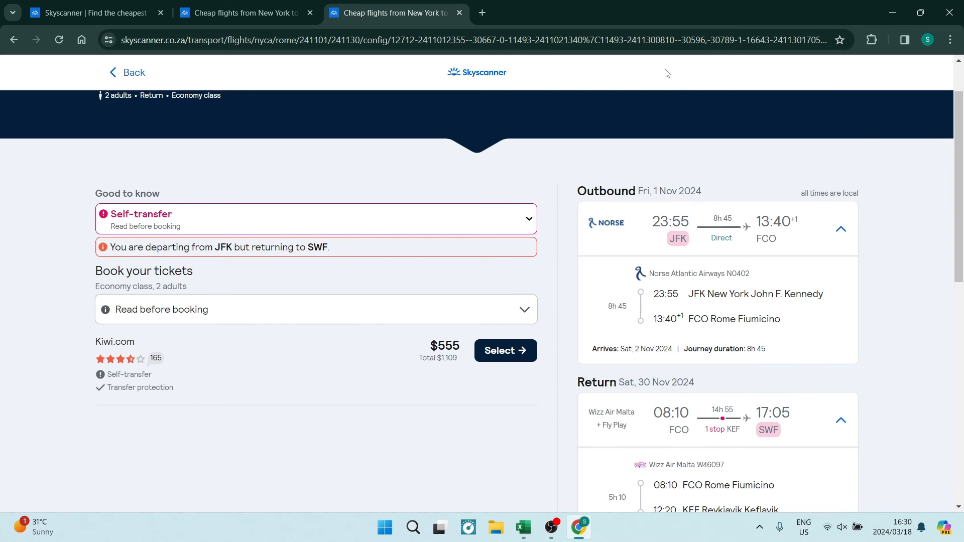
{"action": "mouse_move", "coordinate": [665, 118]}
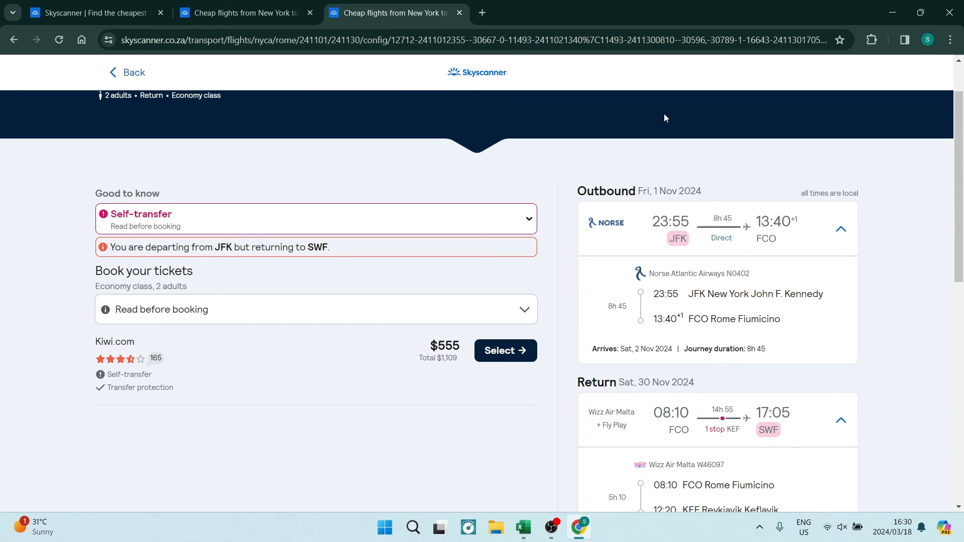
{"action": "mouse_move", "coordinate": [725, 101]}
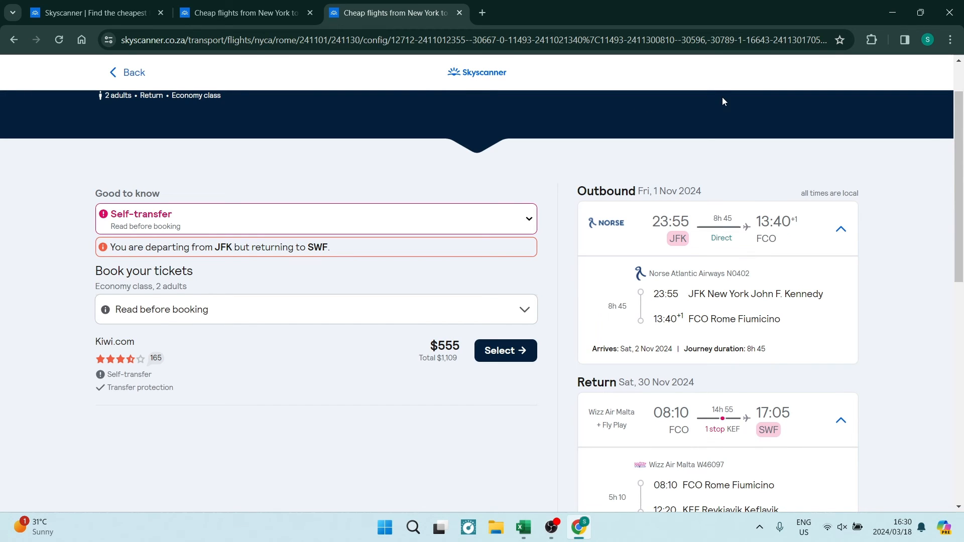
{"action": "mouse_move", "coordinate": [672, 119]}
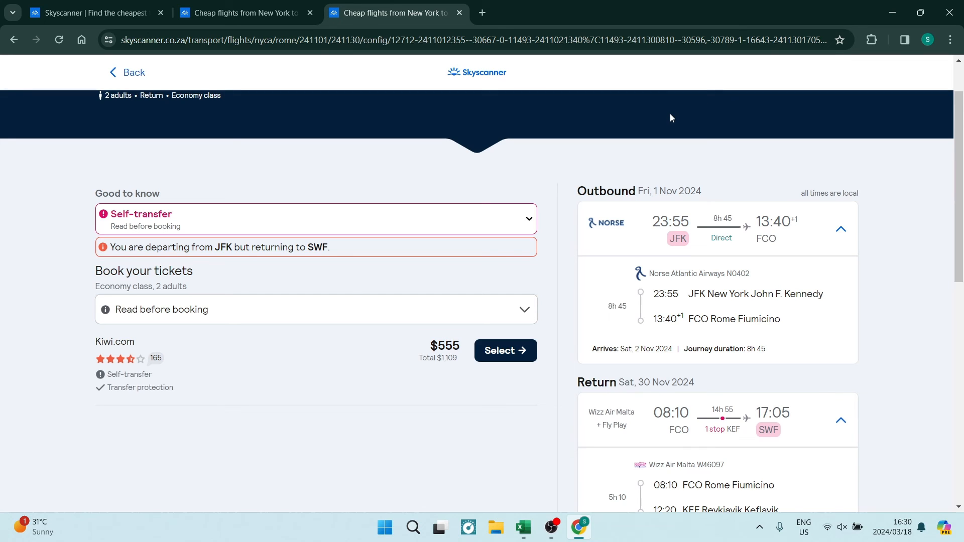
{"action": "mouse_move", "coordinate": [670, 117]}
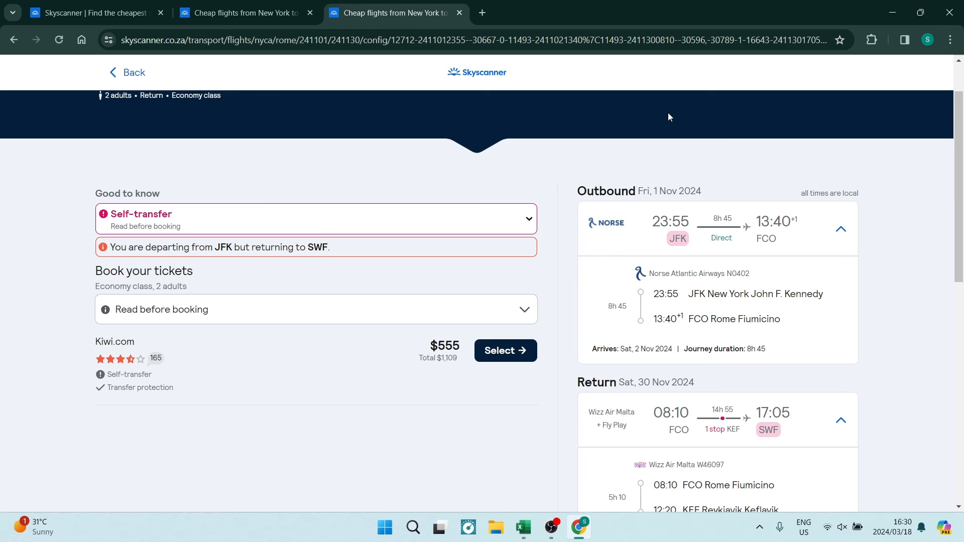
{"action": "left_click", "coordinate": [872, 40]}
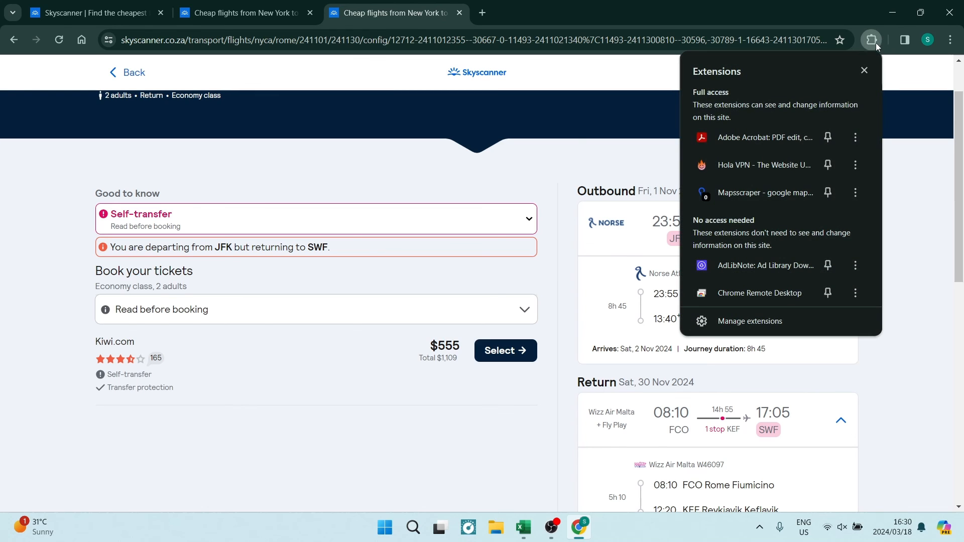
{"action": "mouse_move", "coordinate": [760, 159]}
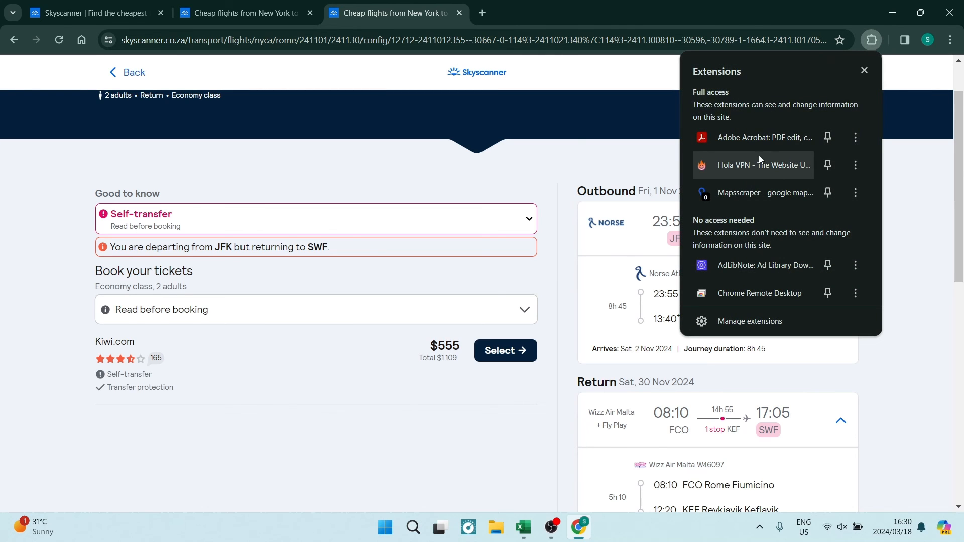
{"action": "mouse_move", "coordinate": [754, 167]}
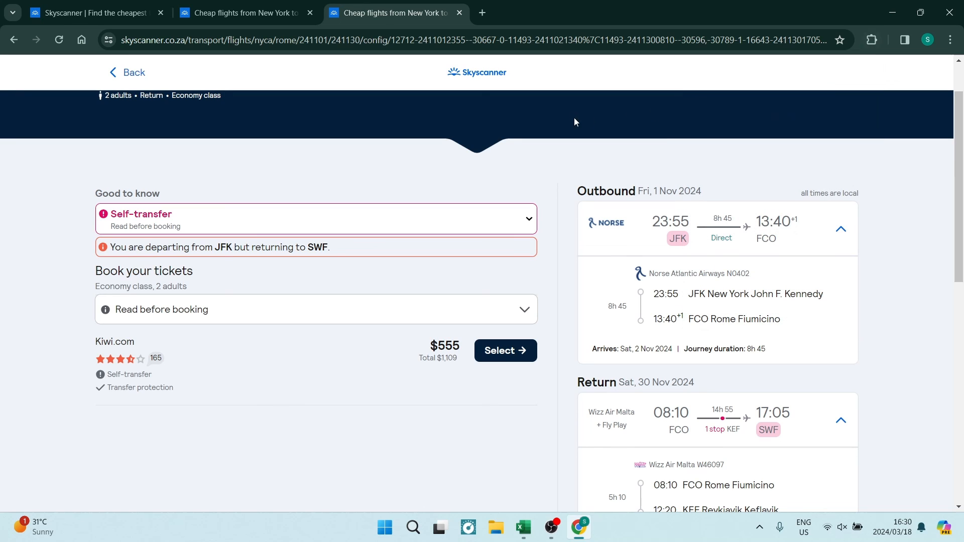
{"action": "mouse_move", "coordinate": [561, 116]}
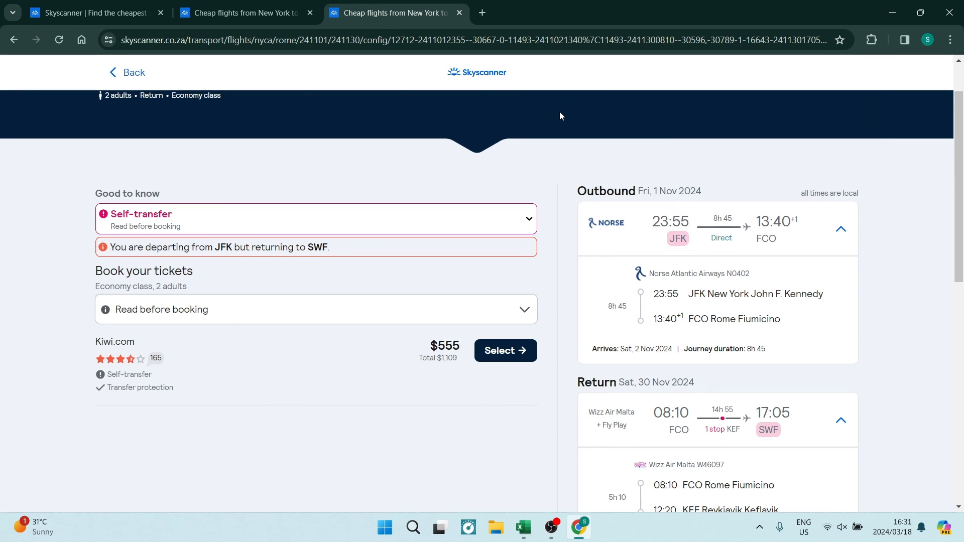